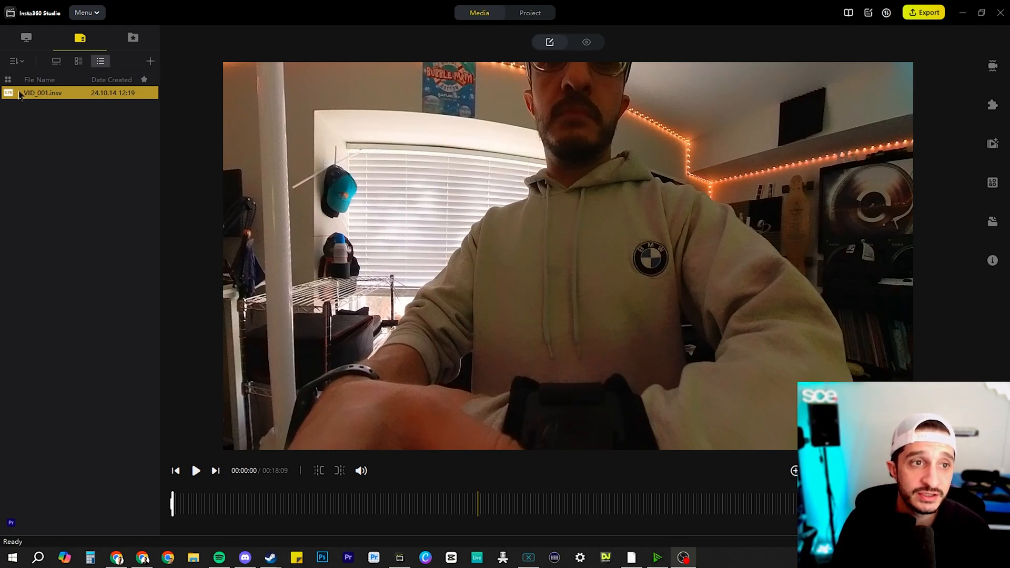
- Create the 16:9 project 'TEST EDIT' with its save location set to the Desktop
left_click(530, 12)
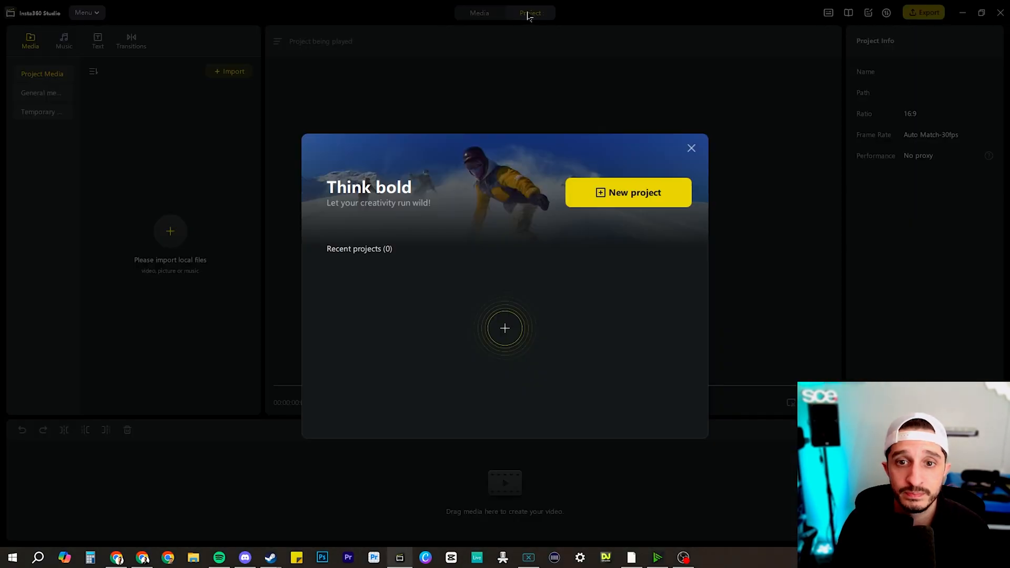
left_click(628, 192)
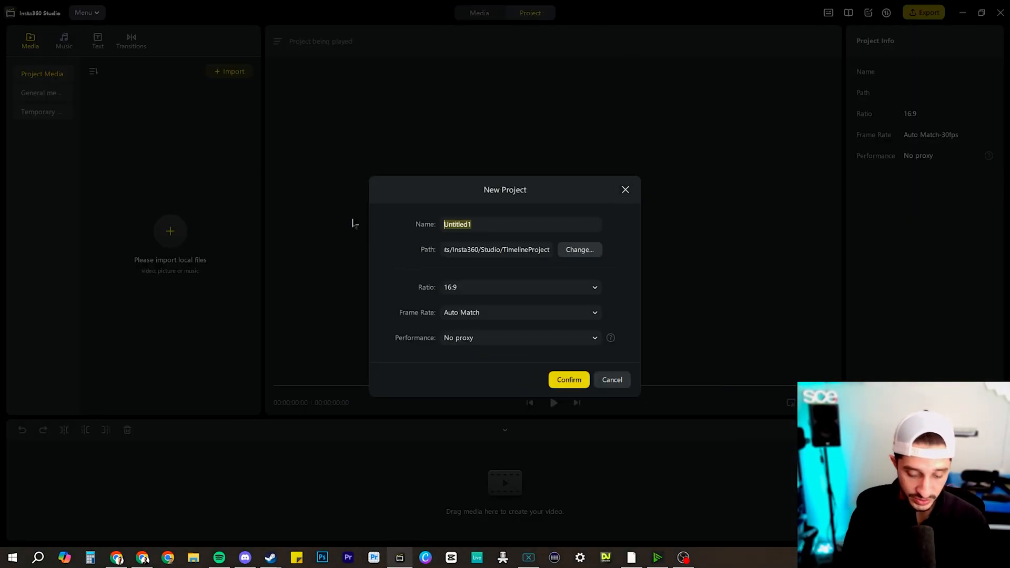
type("TEST EDIT")
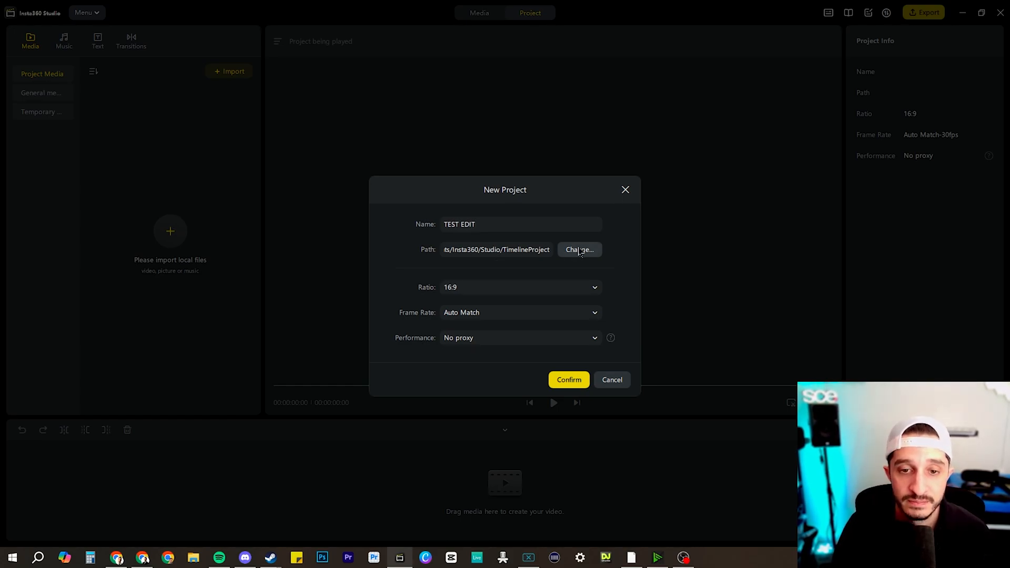
left_click(579, 250)
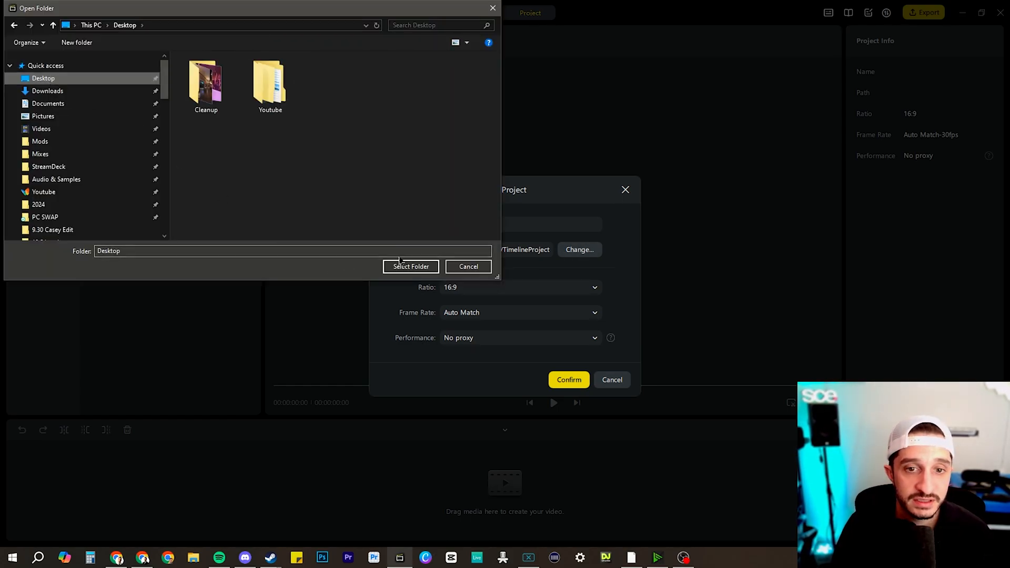
left_click(410, 267)
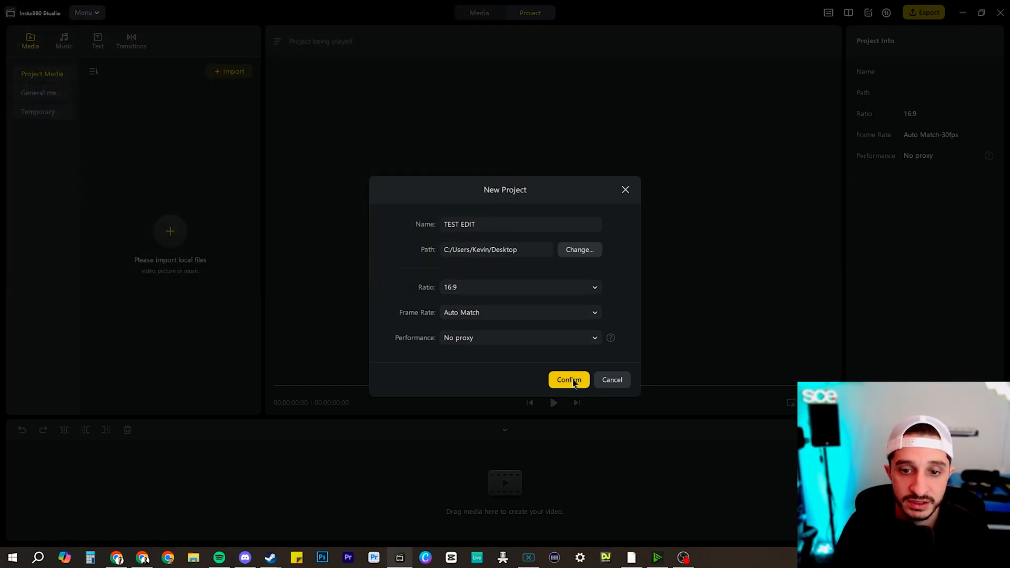
left_click(568, 380)
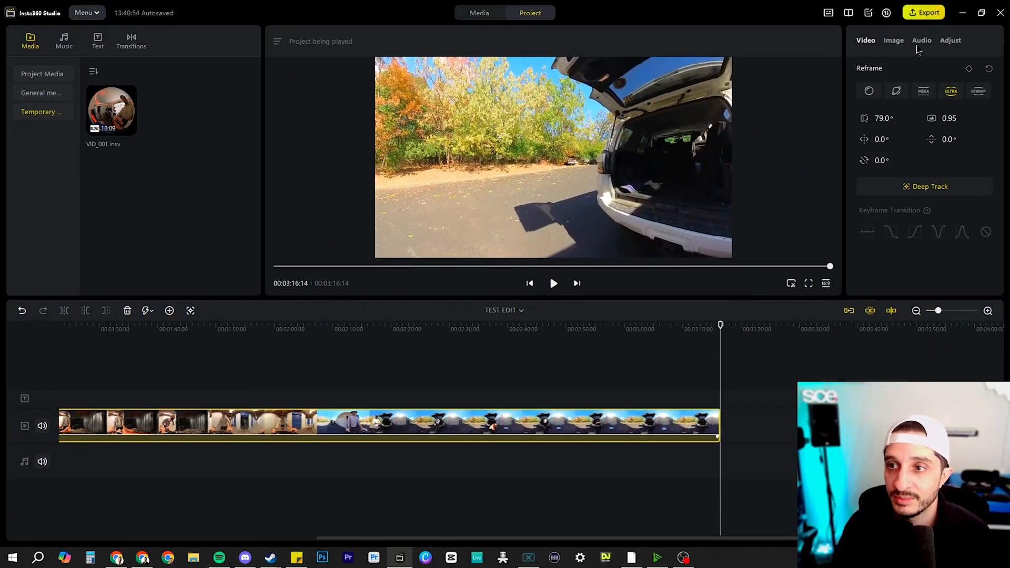
mouse_move(615, 162)
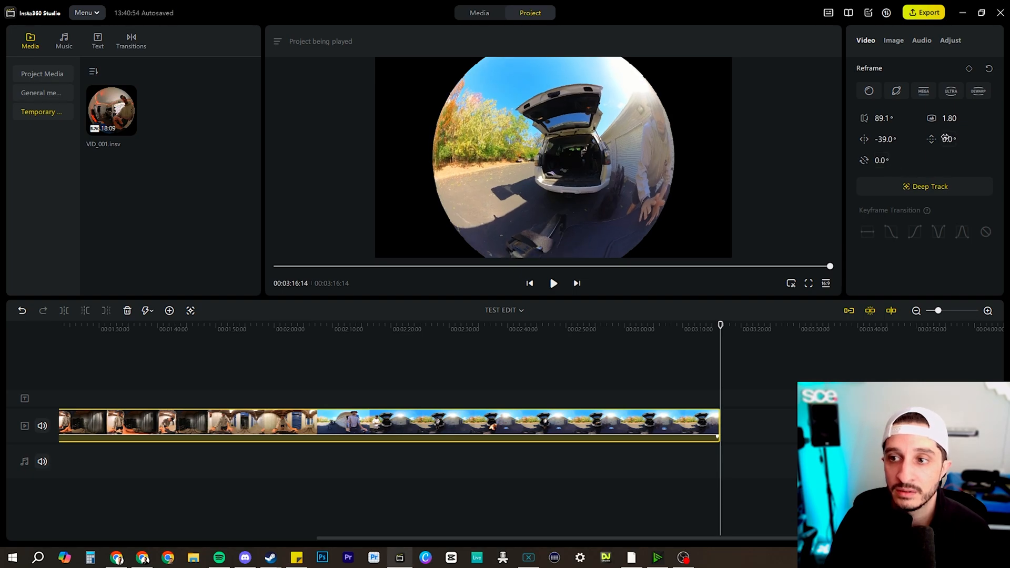
- Add a reframe keyframe near the clip's end and aim the view at the man by the garage
left_click(895, 90)
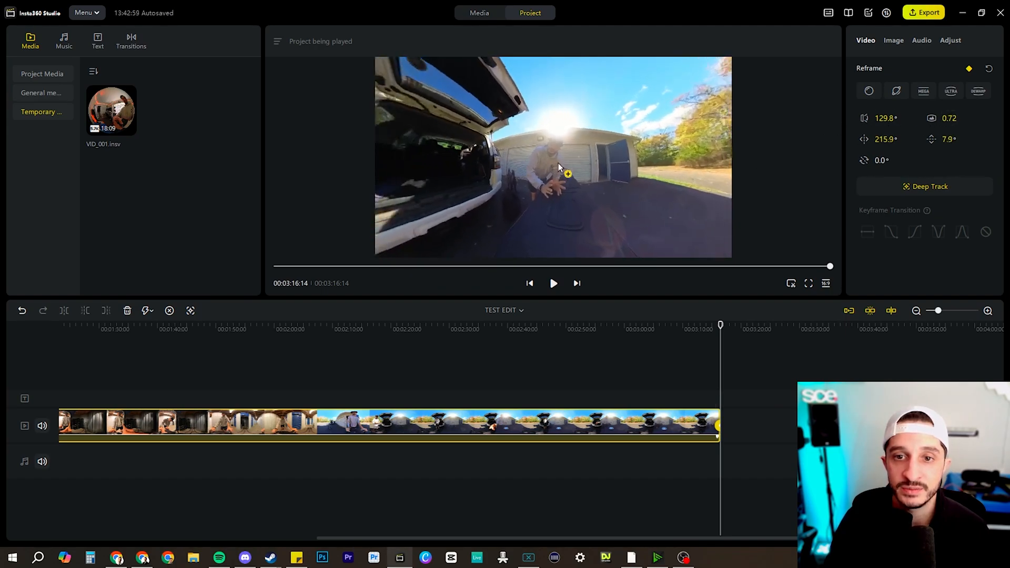
left_click_drag(567, 175, 604, 137)
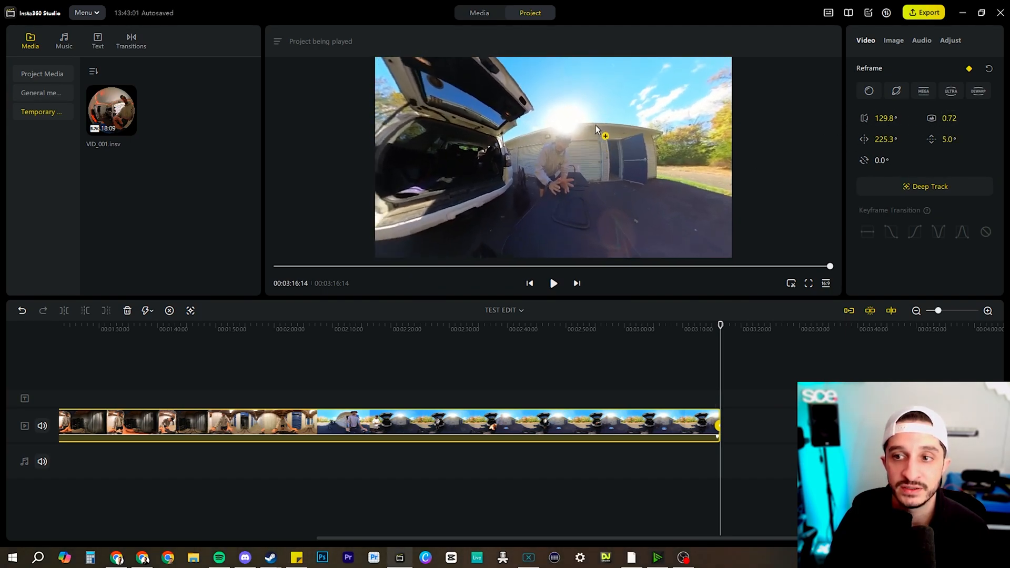
left_click_drag(596, 129, 527, 147)
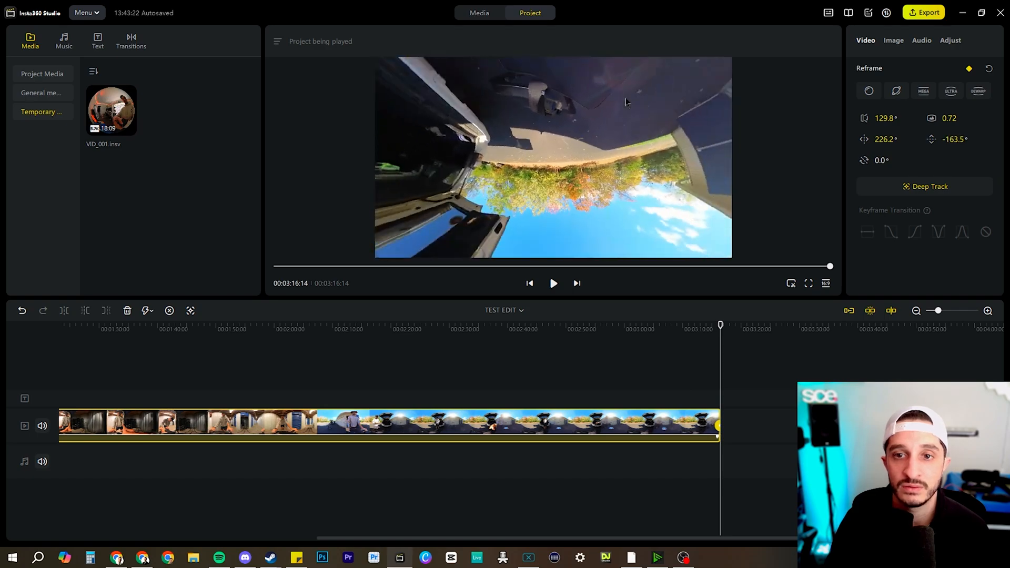
left_click_drag(625, 103, 586, 148)
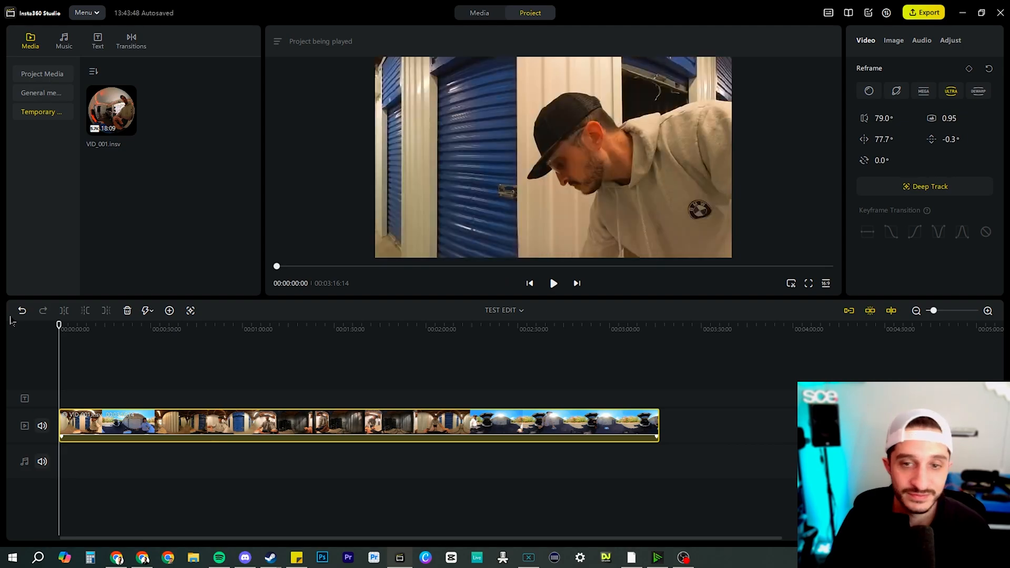
- Move a few seconds into the clip and start Deep Track on the presenter
left_click(552, 283)
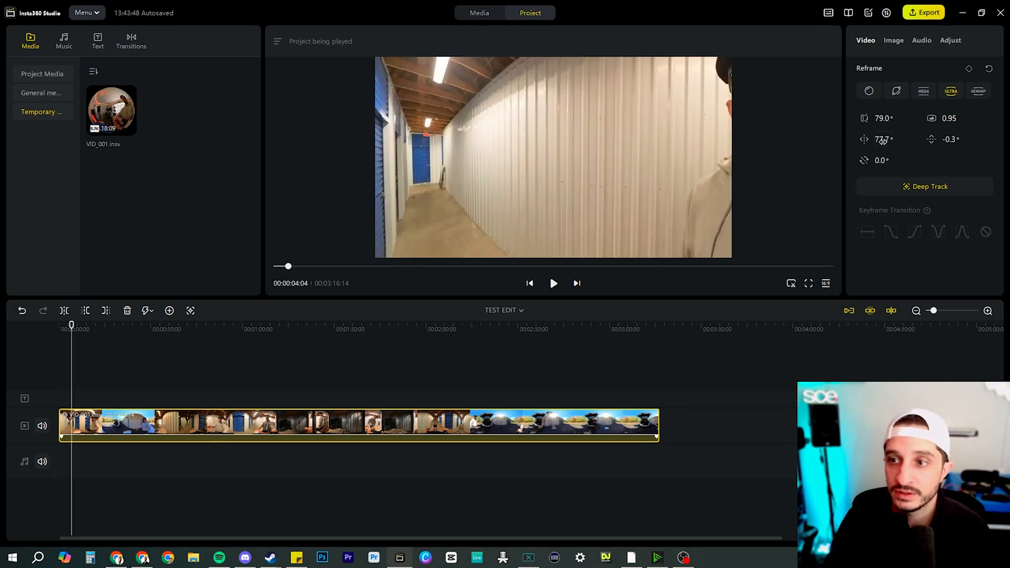
left_click(924, 187)
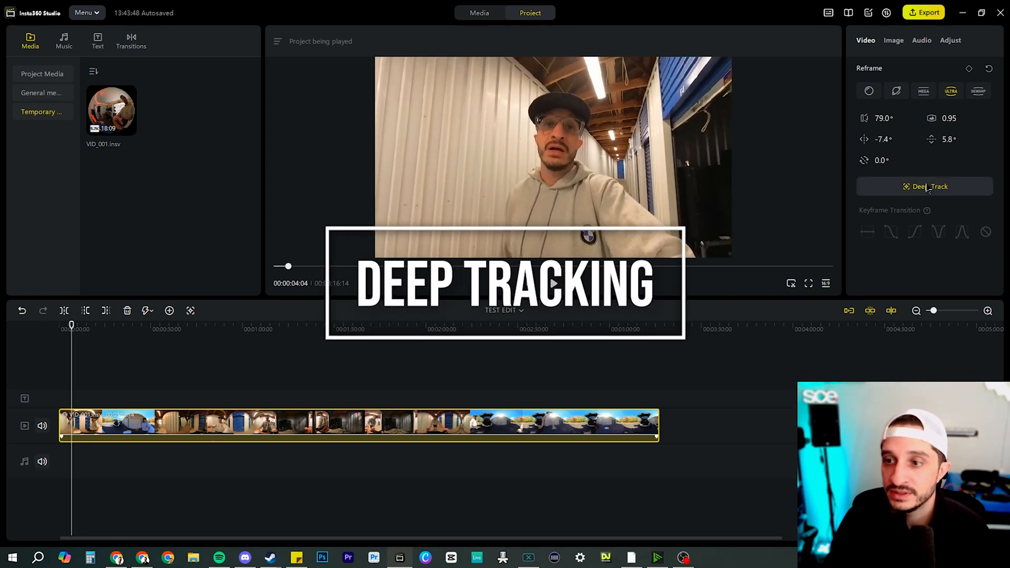
left_click(924, 186)
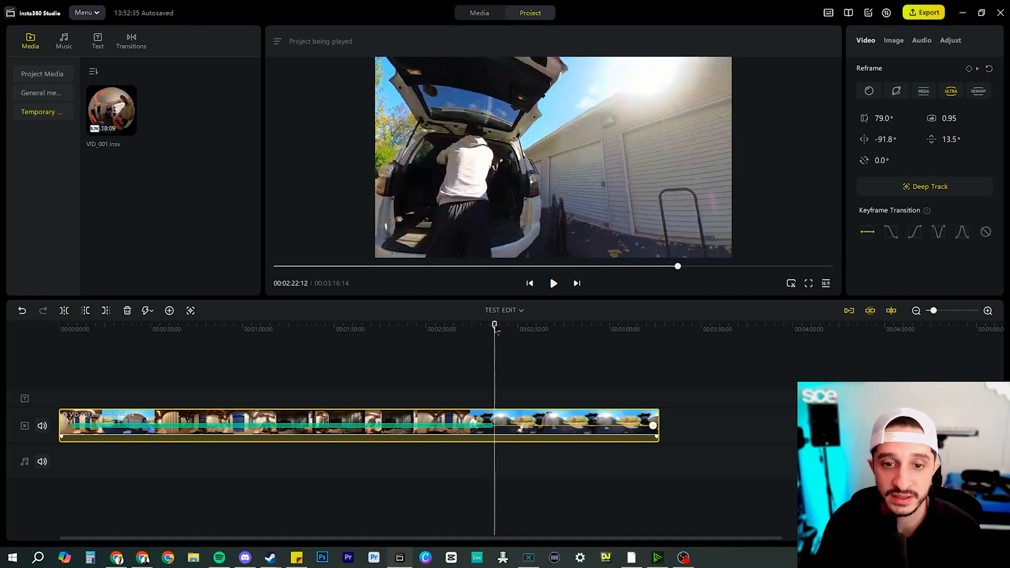
- Box the man's head as the Deep Track target, run tracking, then stop it
left_click(924, 186)
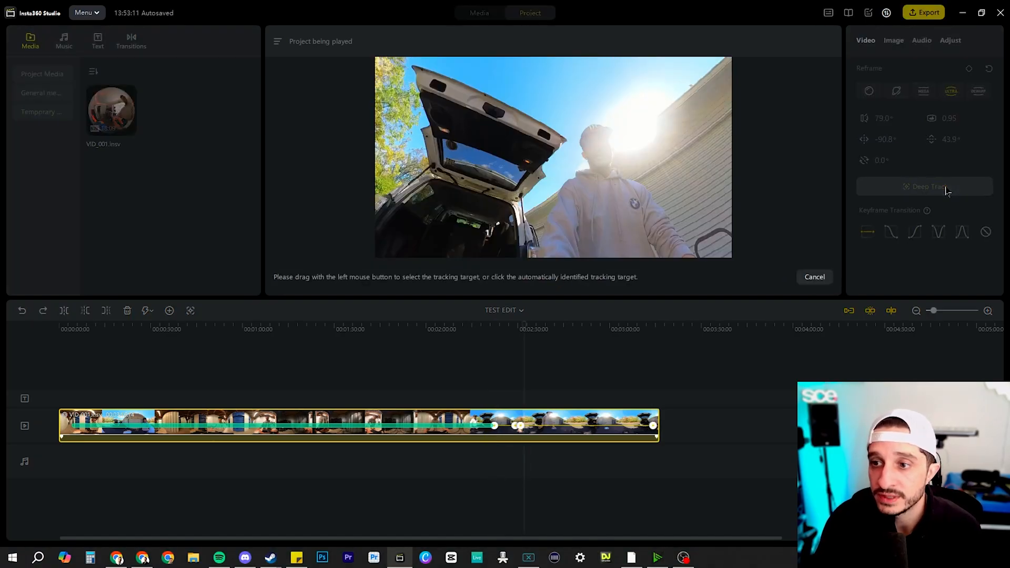
left_click(610, 191)
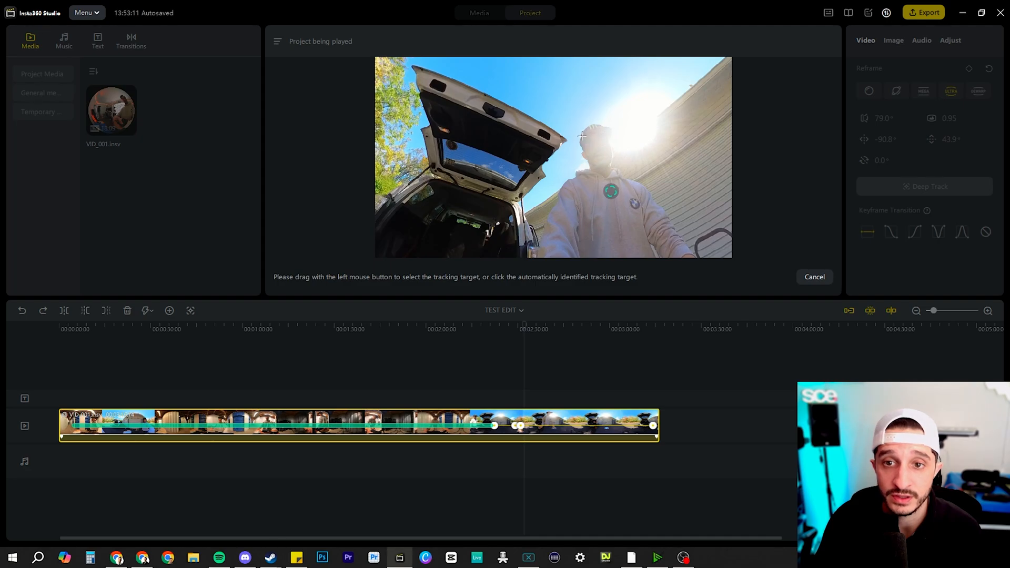
left_click_drag(576, 126, 621, 161)
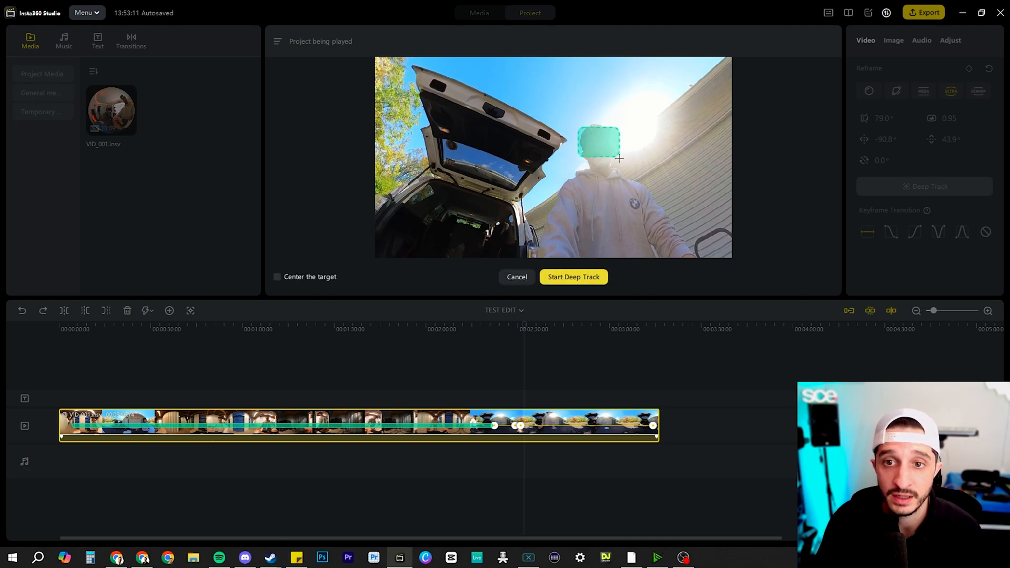
left_click(573, 276)
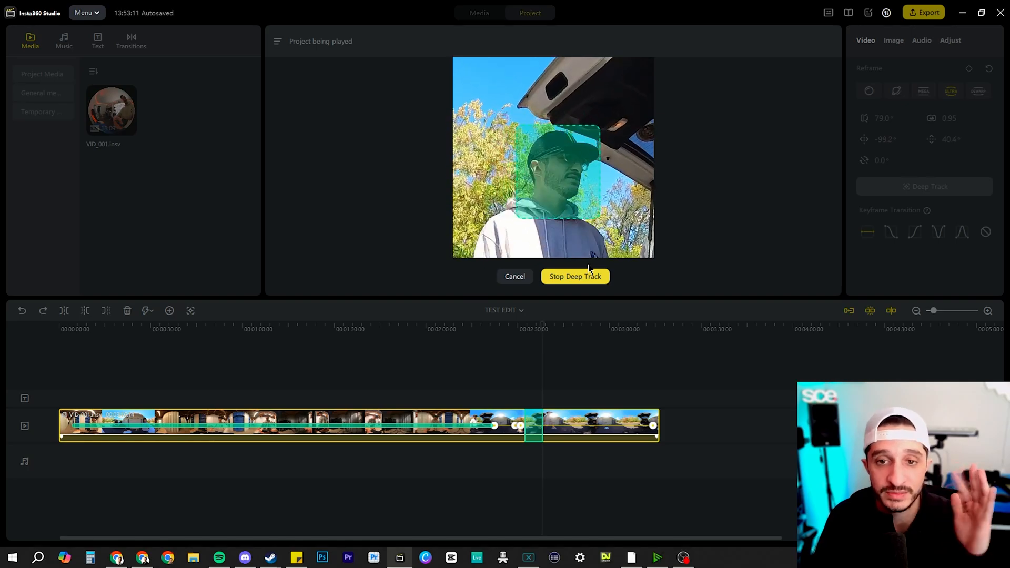
left_click(574, 276)
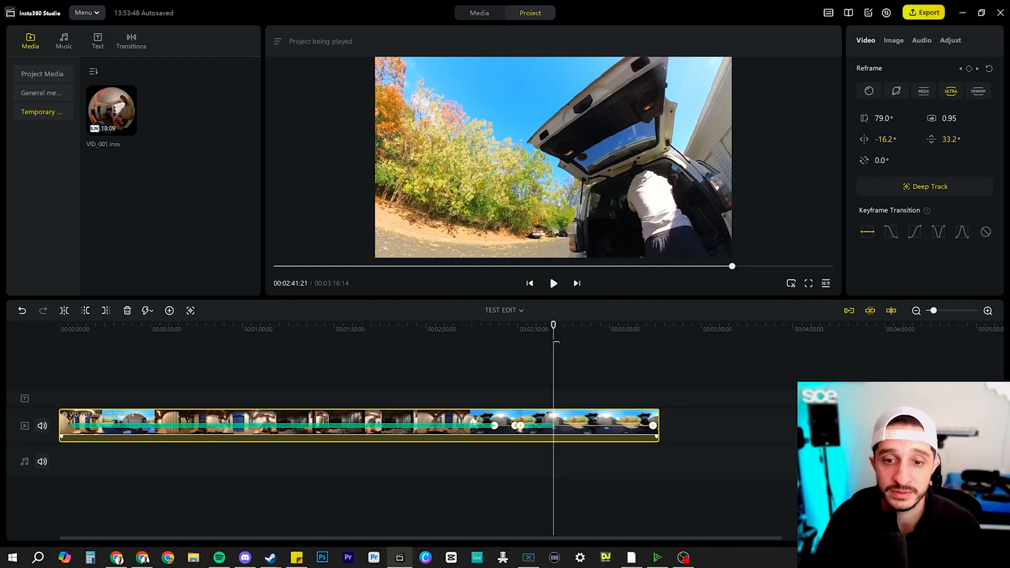
- Reselect the man and restart Deep Track until it follows his head through the clip
left_click(928, 186)
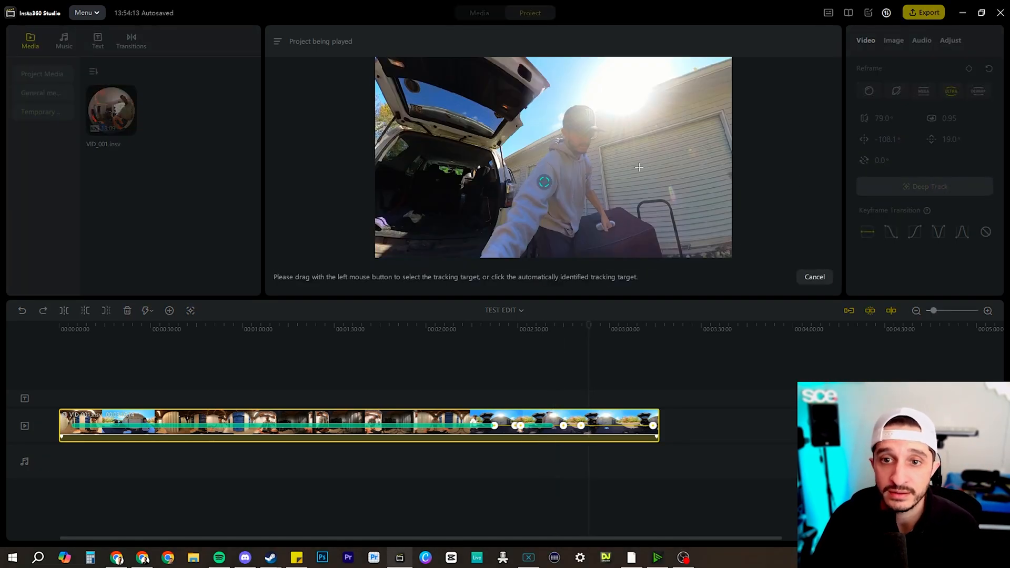
left_click(545, 181)
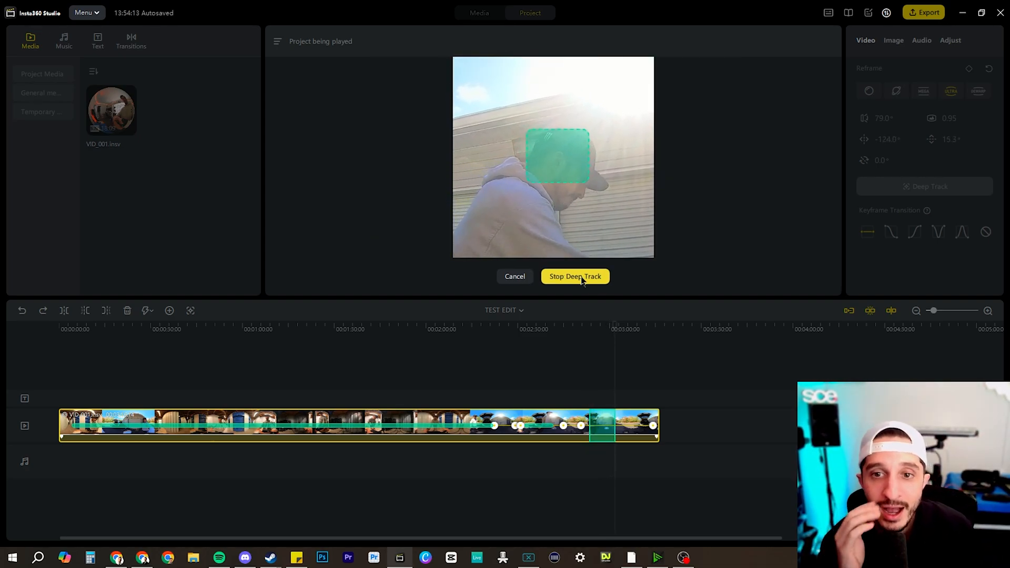
left_click(574, 276)
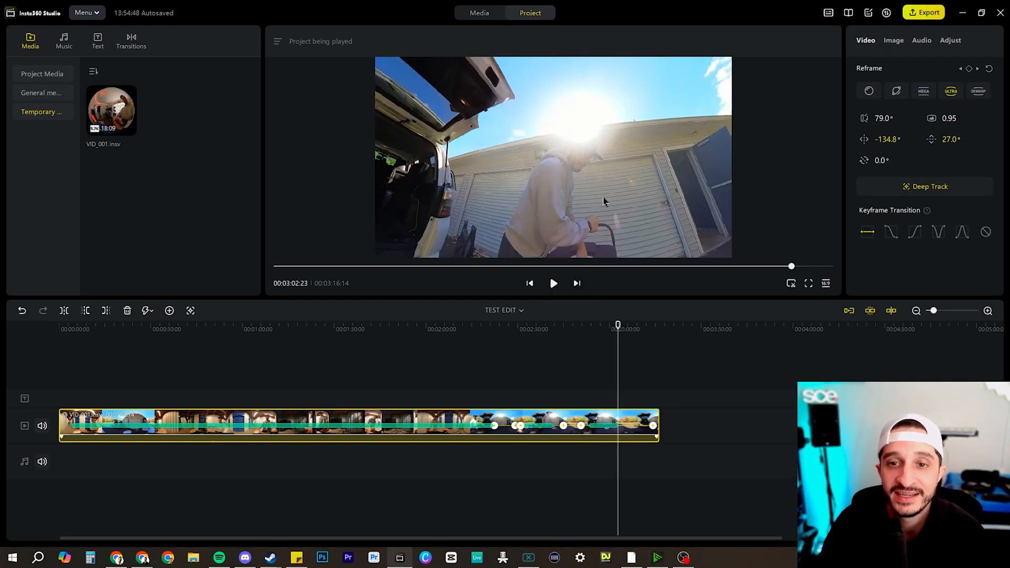
left_click(929, 187)
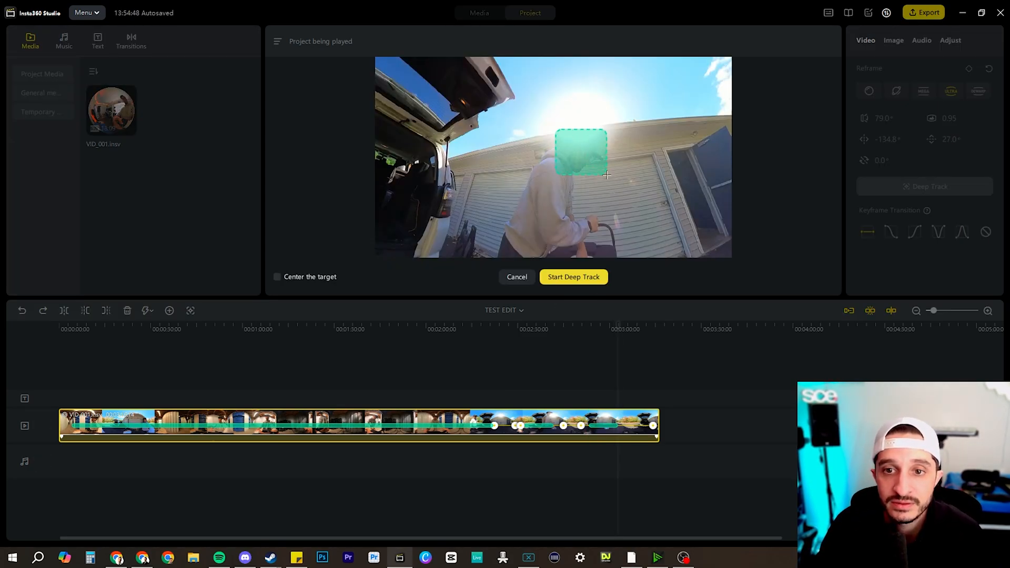
left_click(573, 277)
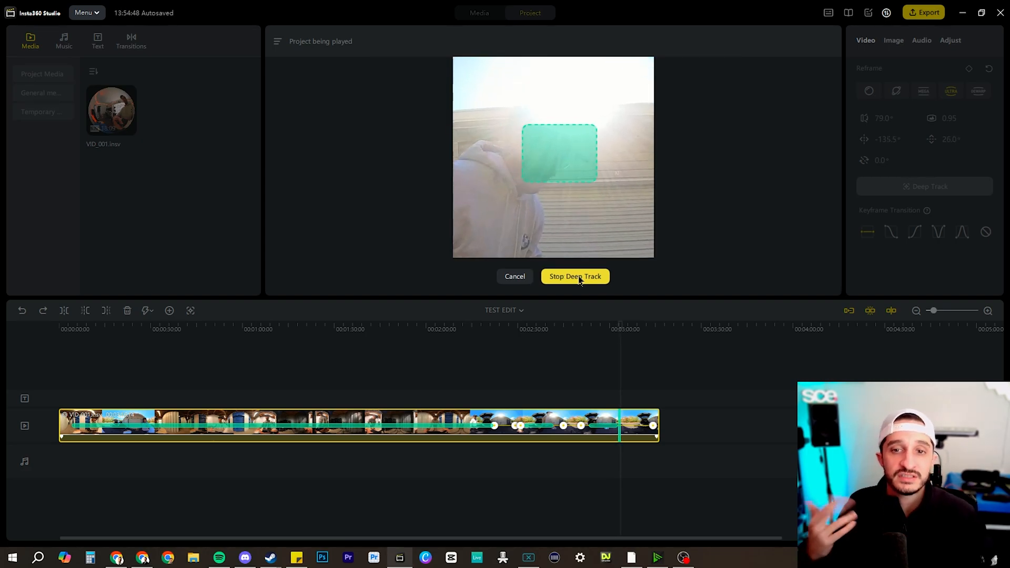
left_click(574, 276)
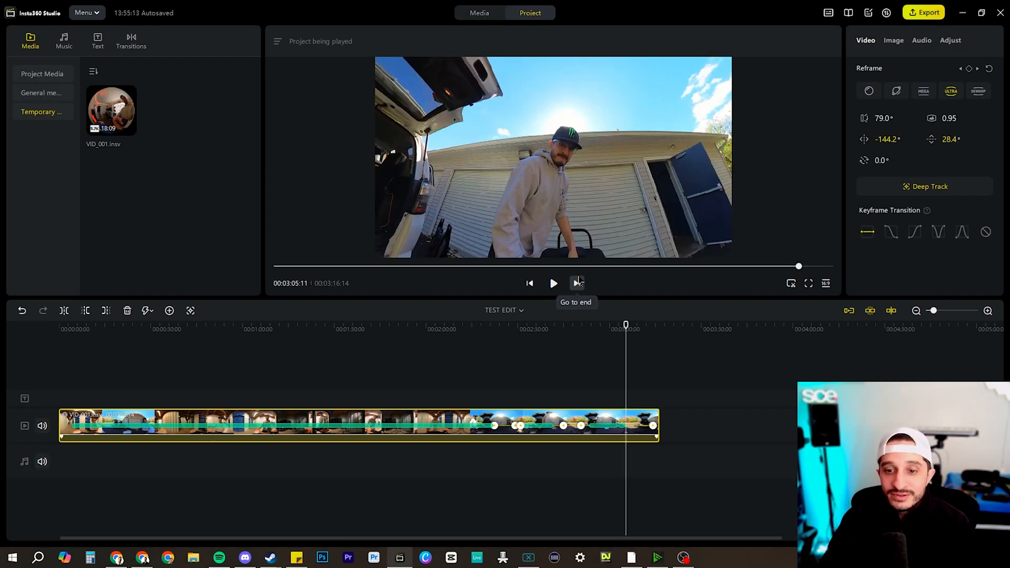
left_click(929, 186)
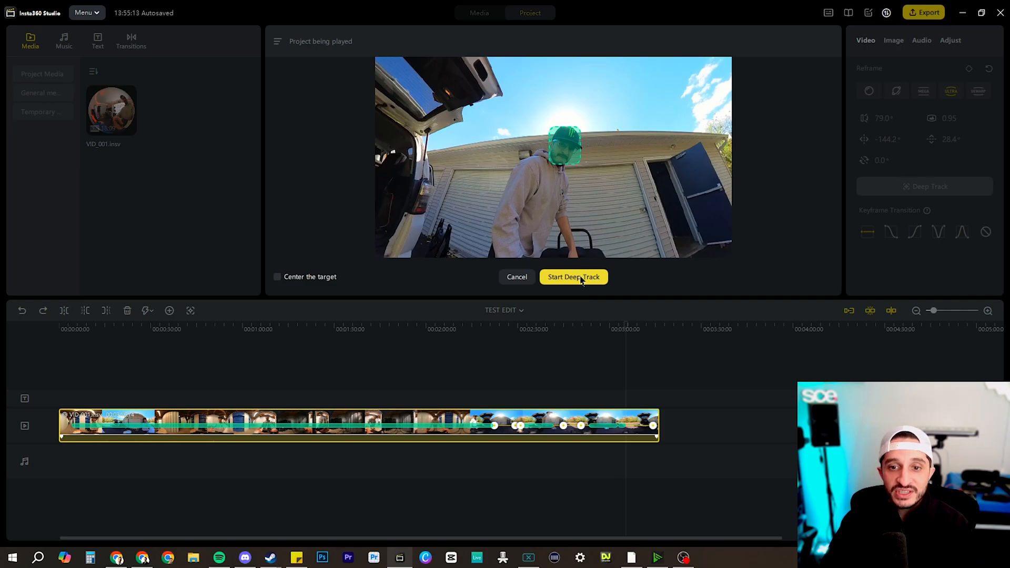
left_click(573, 277)
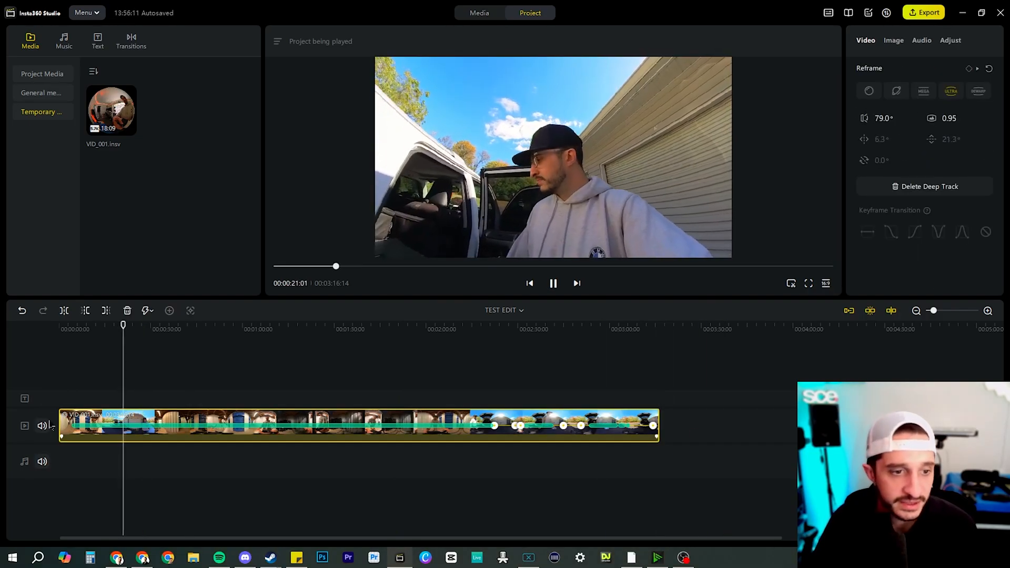
- Jump back to the video's start and set up the reframe near 2:22
left_click(86, 425)
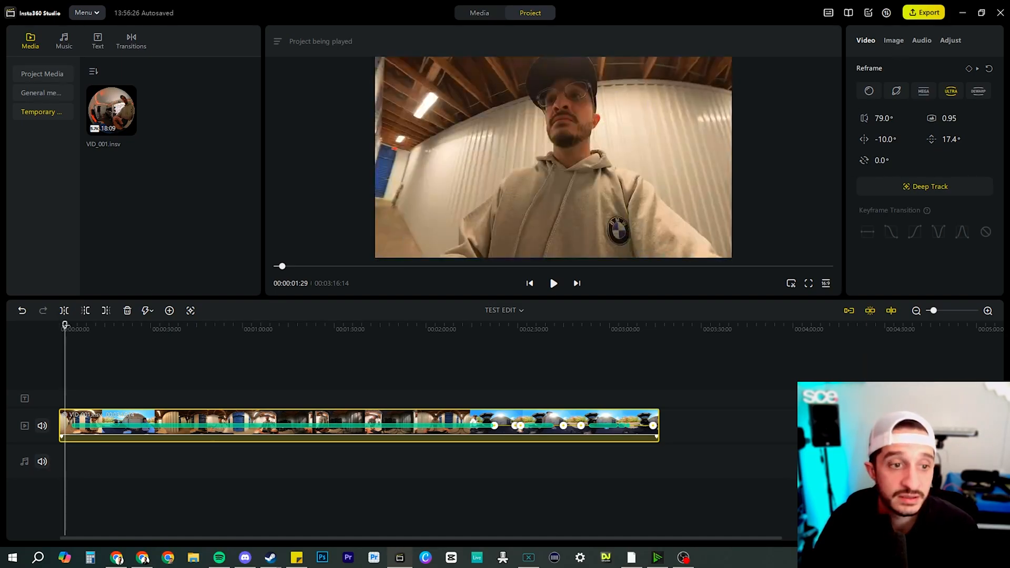
left_click(553, 284)
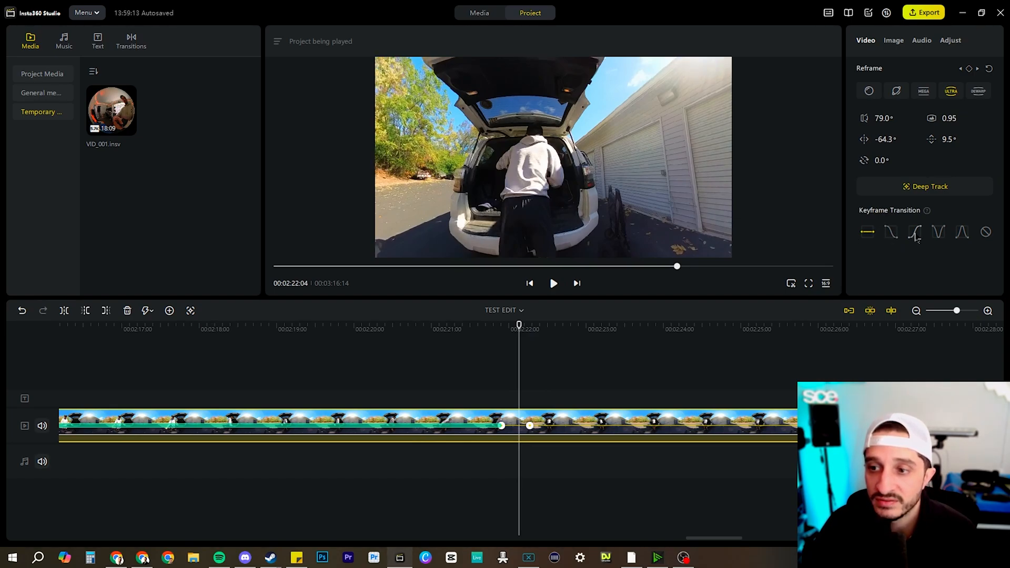
mouse_move(938, 232)
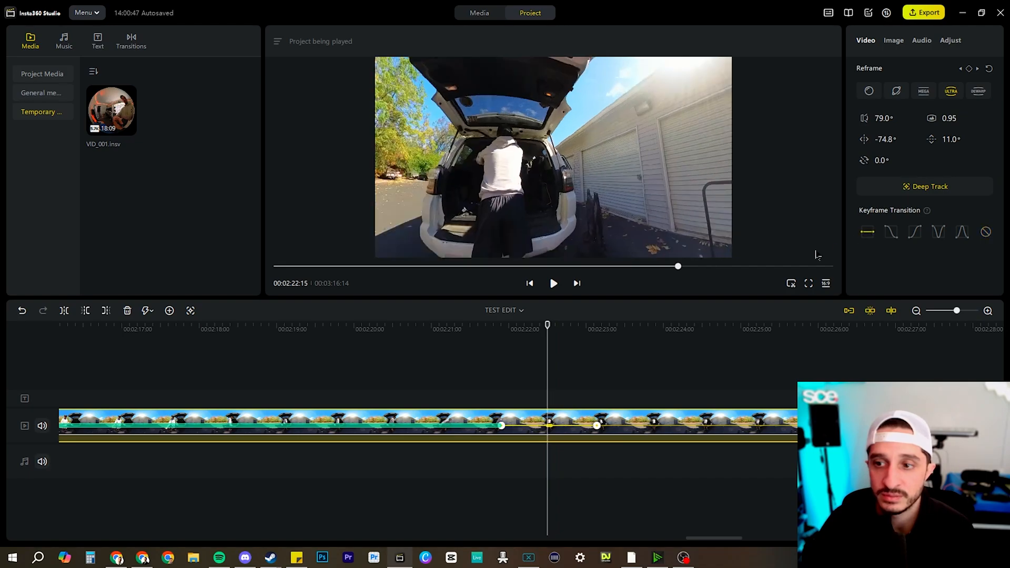
- Ease the transition into the 2:22 keyframe and add an ending keyframe in Tiny Planet view
left_click(552, 283)
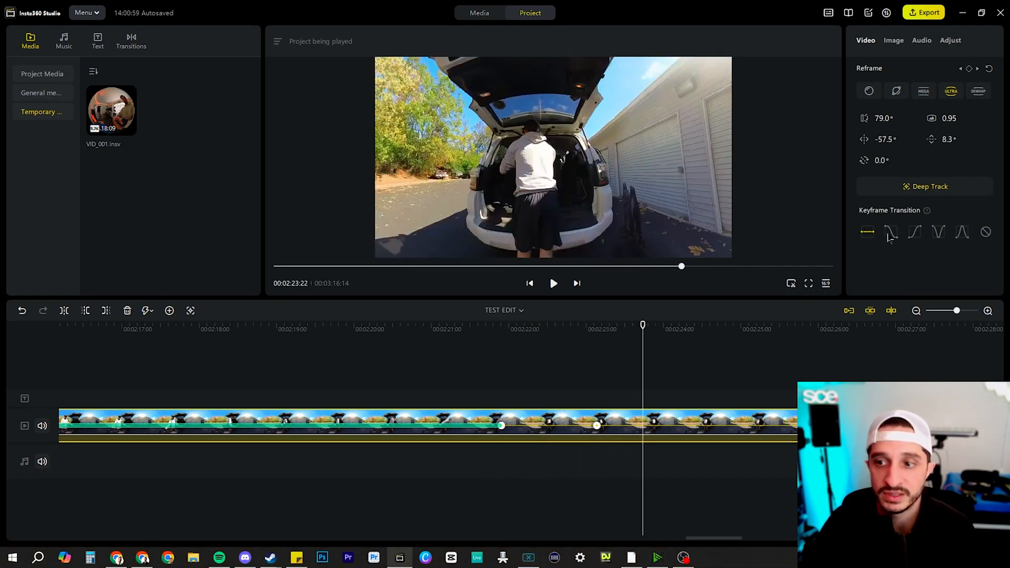
left_click(553, 284)
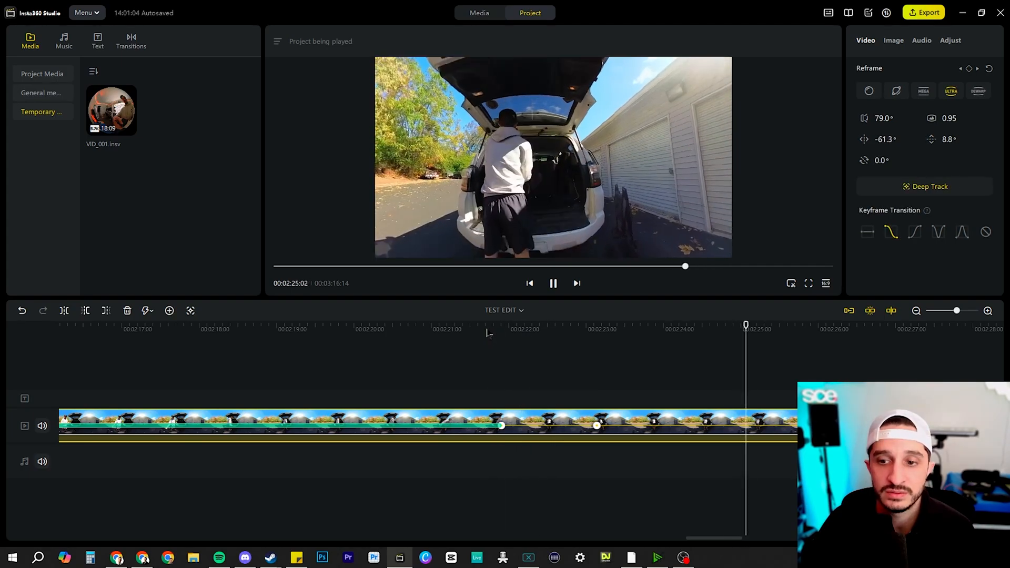
left_click(553, 283)
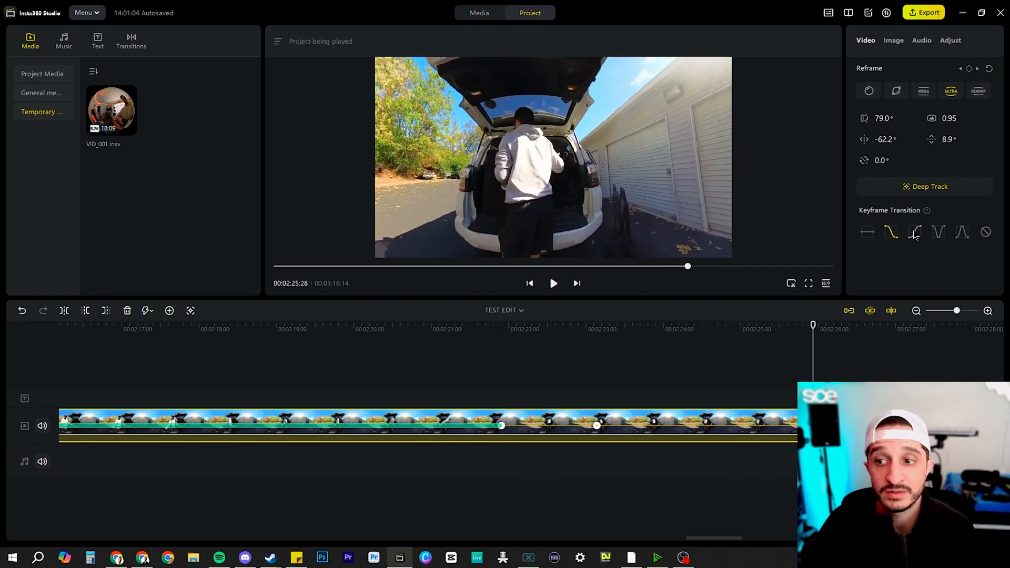
left_click(552, 284)
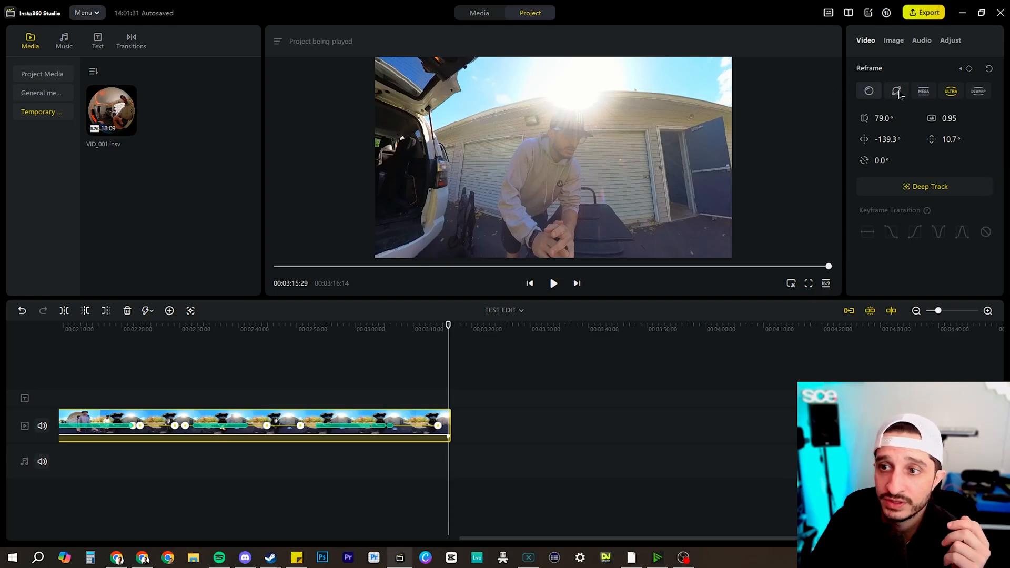
mouse_move(897, 91)
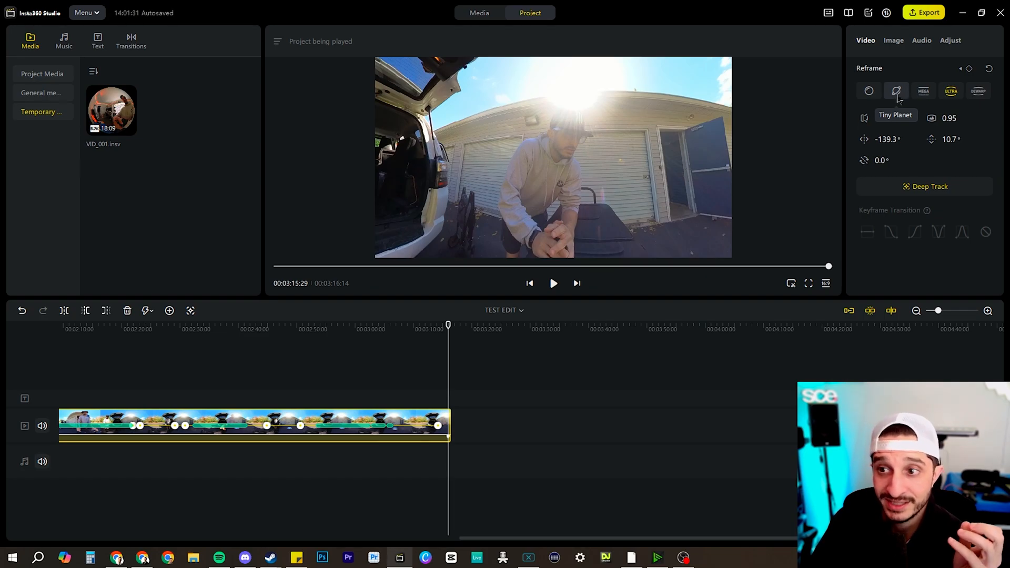
left_click(869, 91)
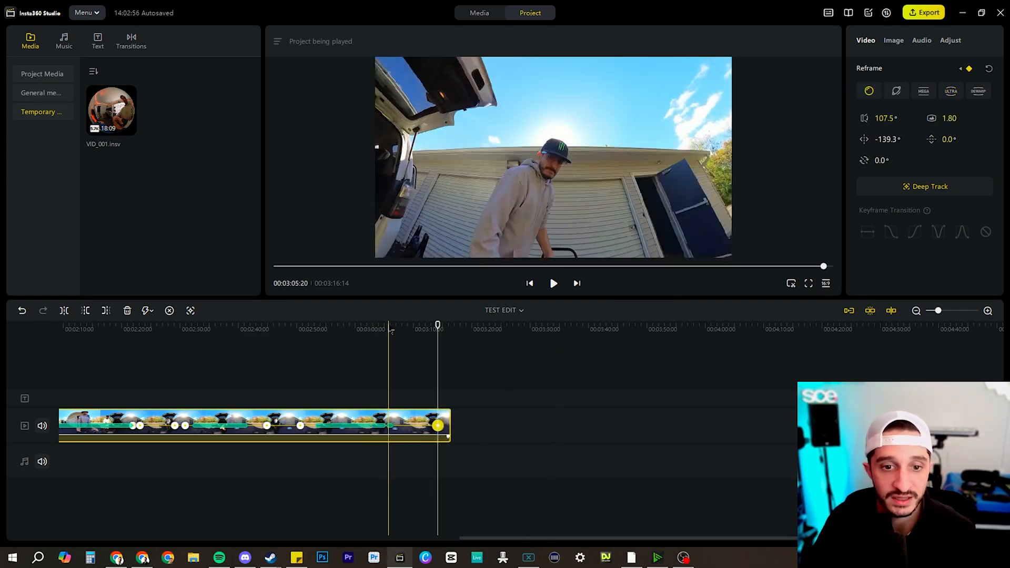
left_click(552, 283)
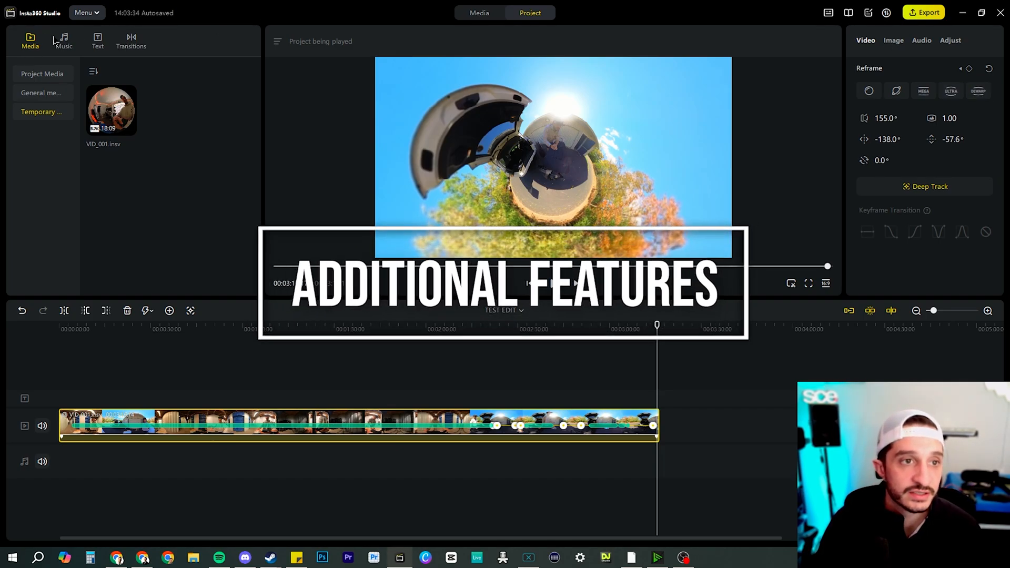
- Browse the Christmas and Soft music categories in the music library
left_click(63, 40)
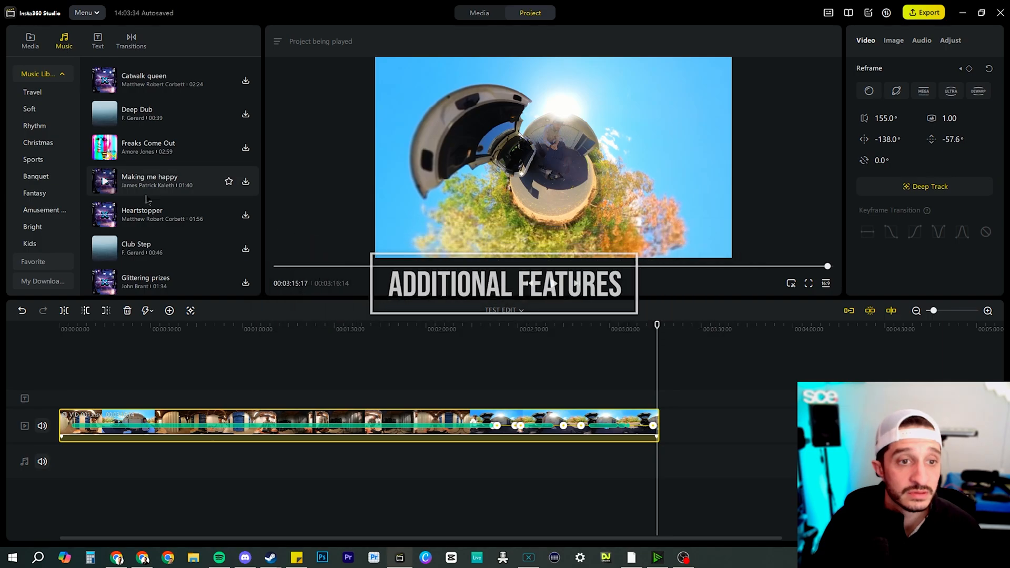
left_click(37, 142)
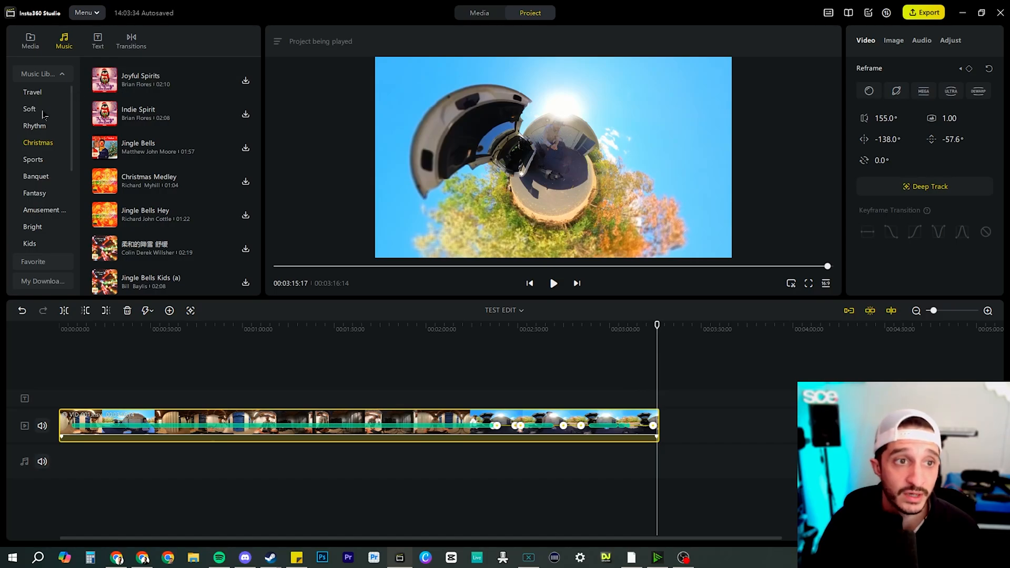
left_click(29, 109)
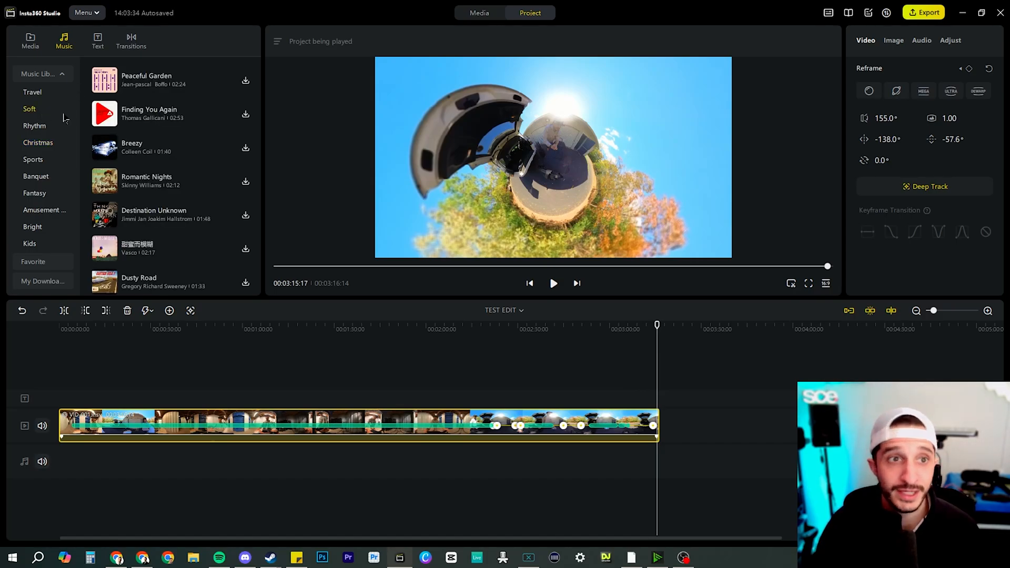
- Browse the Travel and basic text templates, then show the Glitch transitions
left_click(98, 40)
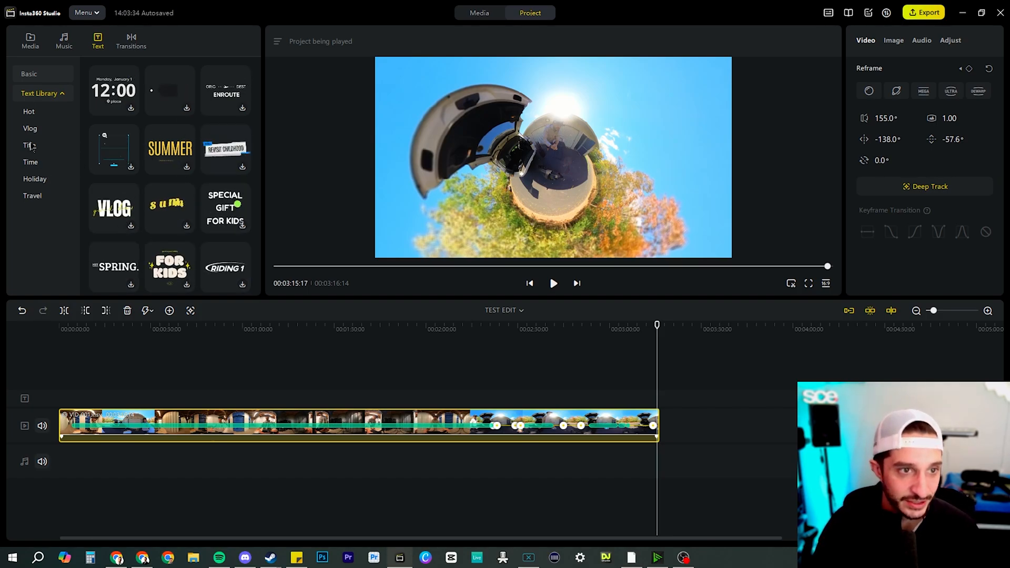
left_click(29, 128)
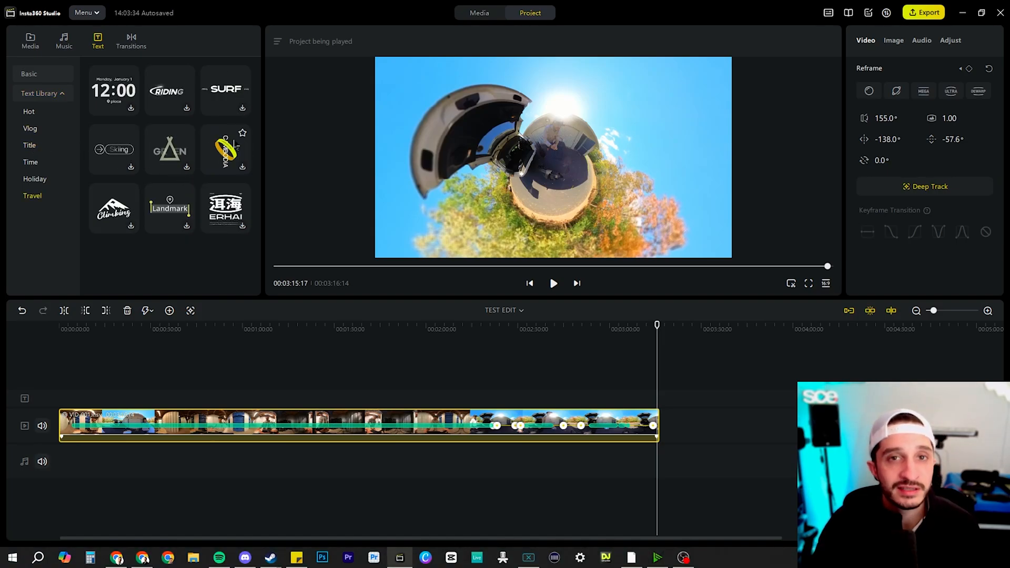
left_click(28, 111)
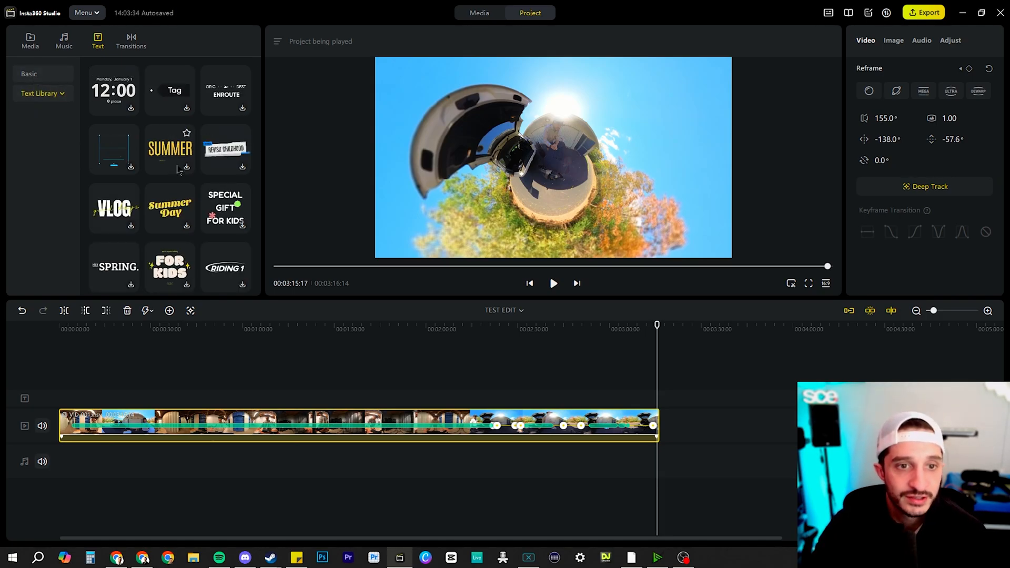
left_click(28, 73)
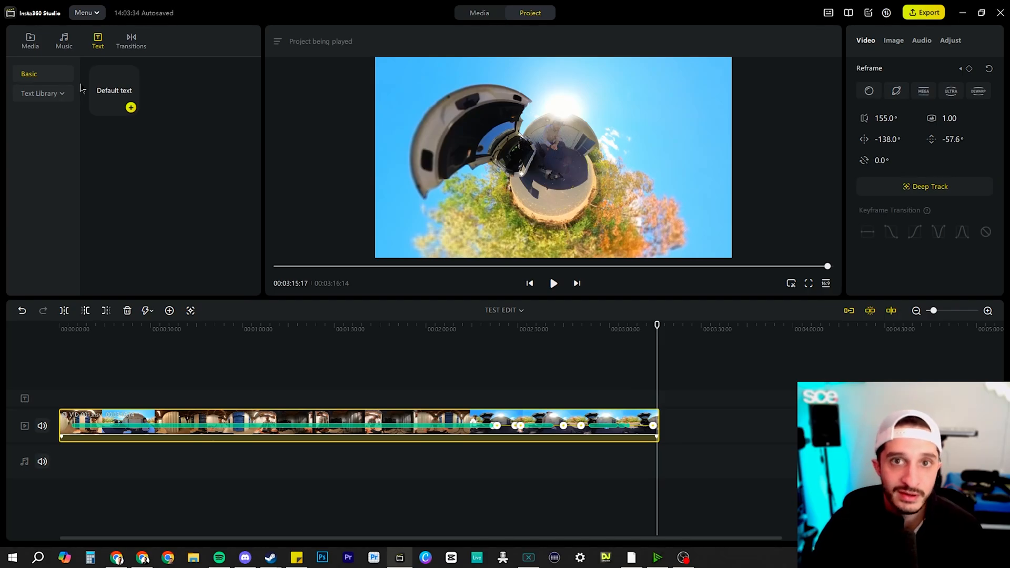
left_click(131, 40)
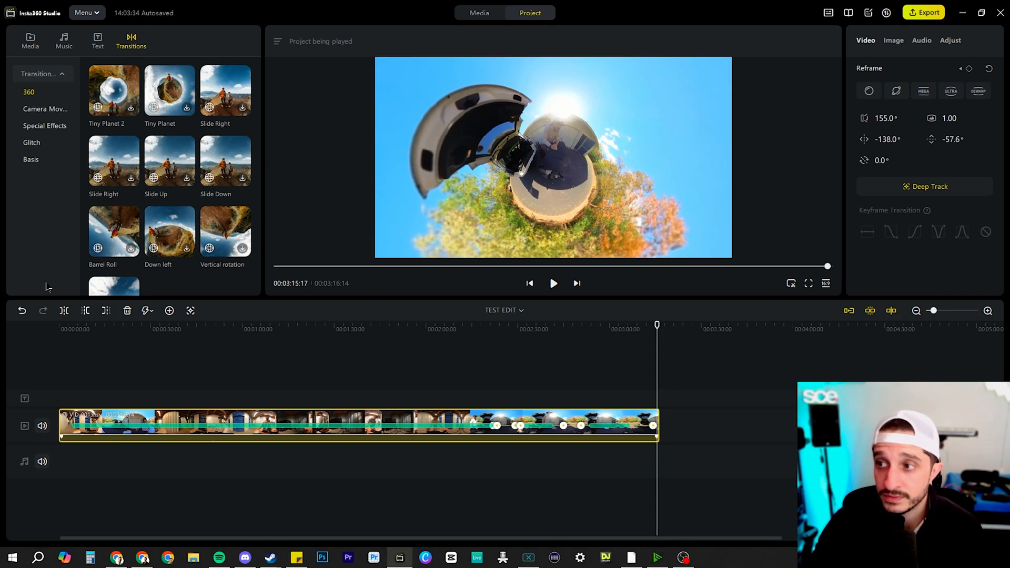
left_click(31, 142)
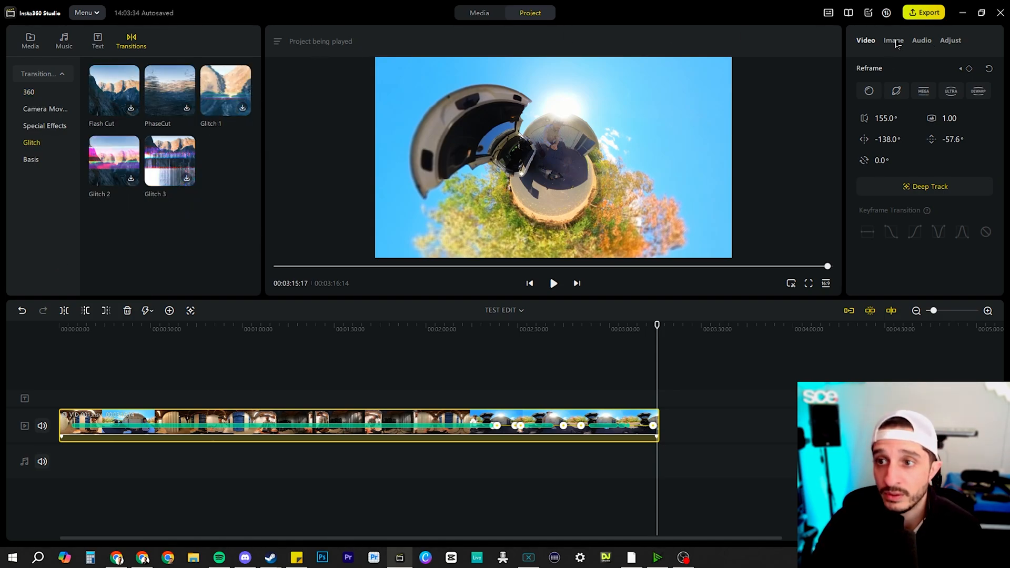
- Enable Clarity Plus at strength 100 and Motion ND, leaving Color Plus off
left_click(893, 40)
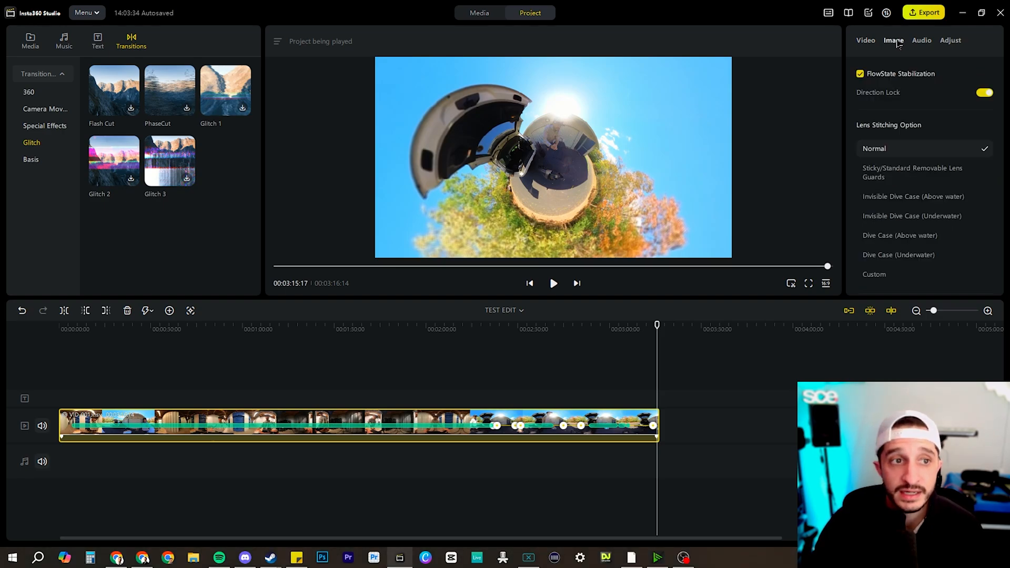
left_click(984, 92)
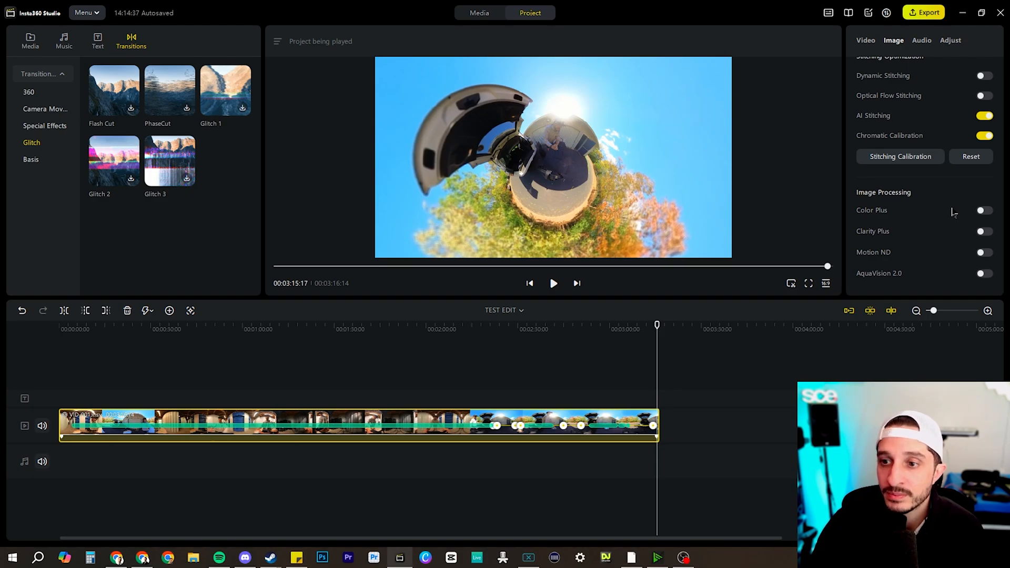
left_click(983, 210)
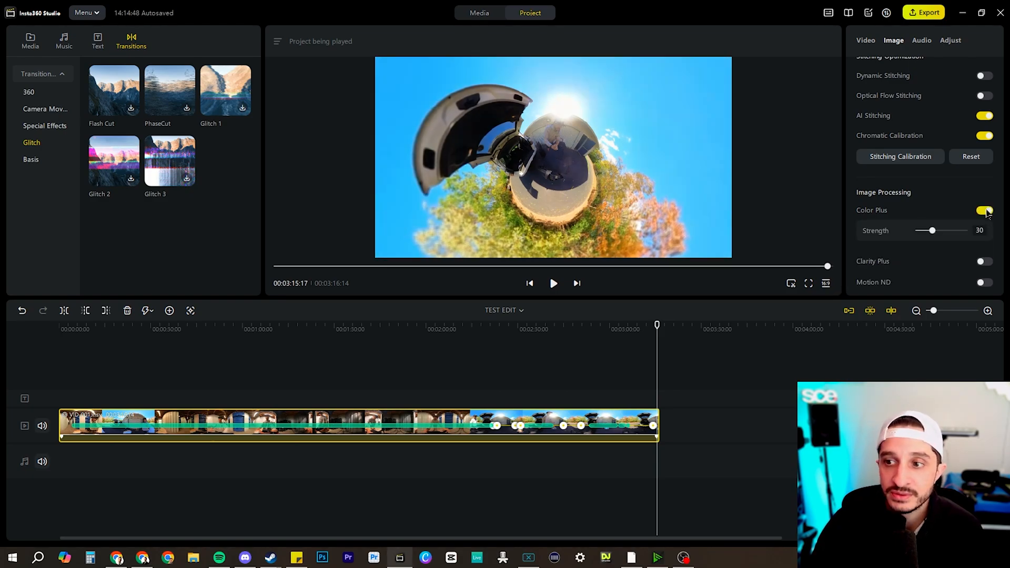
left_click_drag(930, 229, 940, 229)
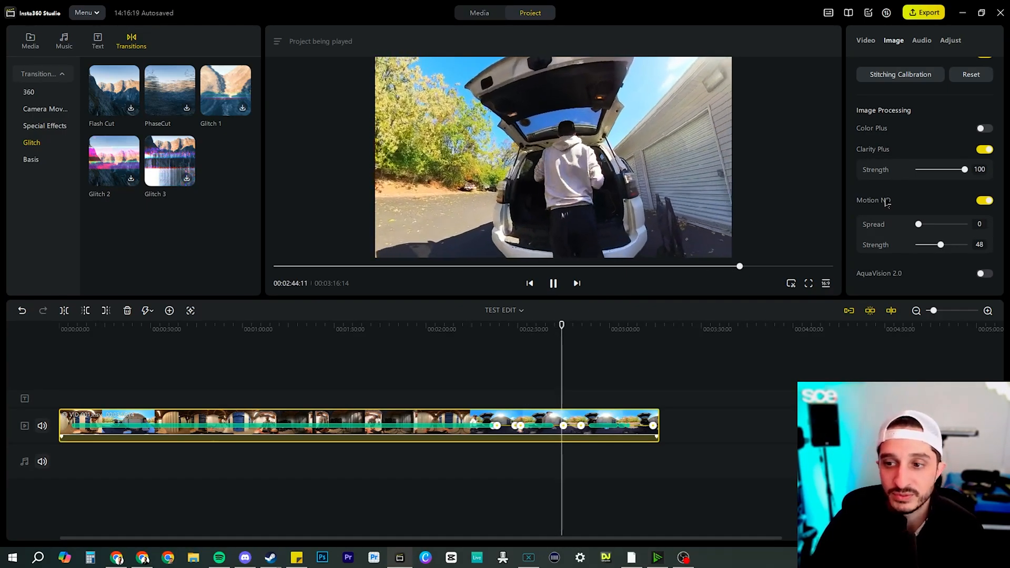
left_click(921, 40)
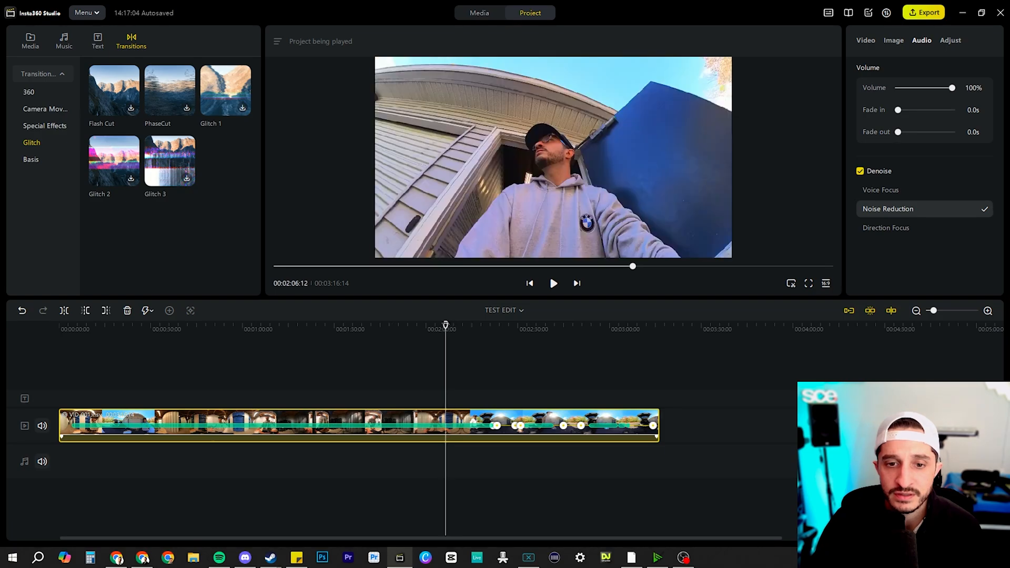
- Try Voice Focus, then set the audio denoise mode to Direction Focus
left_click(553, 283)
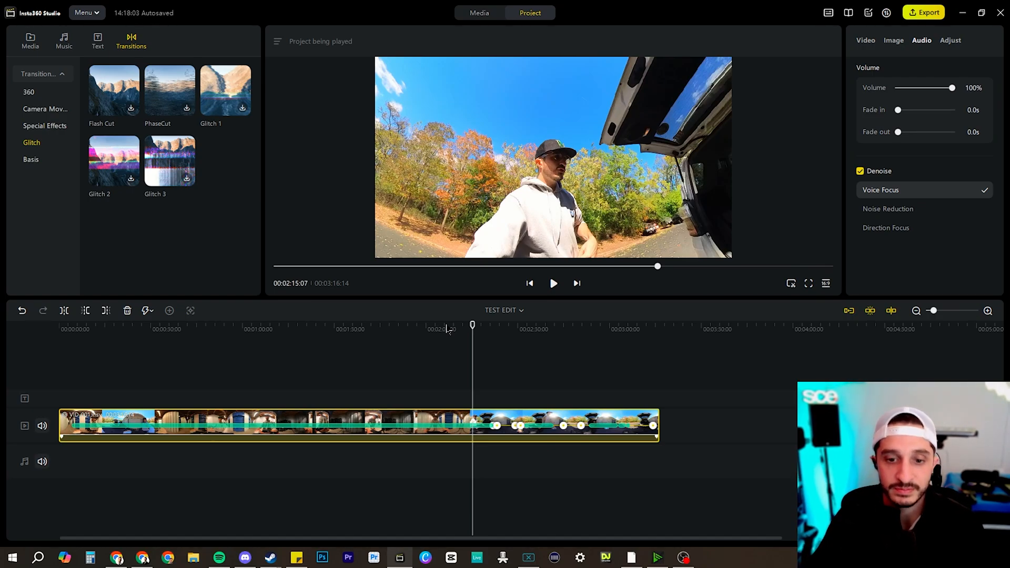
left_click(886, 227)
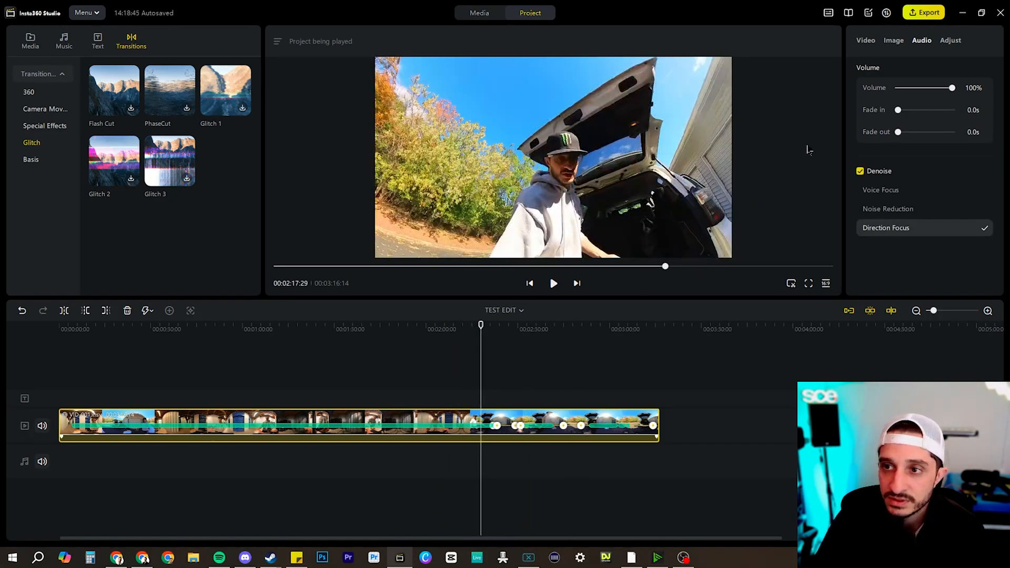
left_click(951, 39)
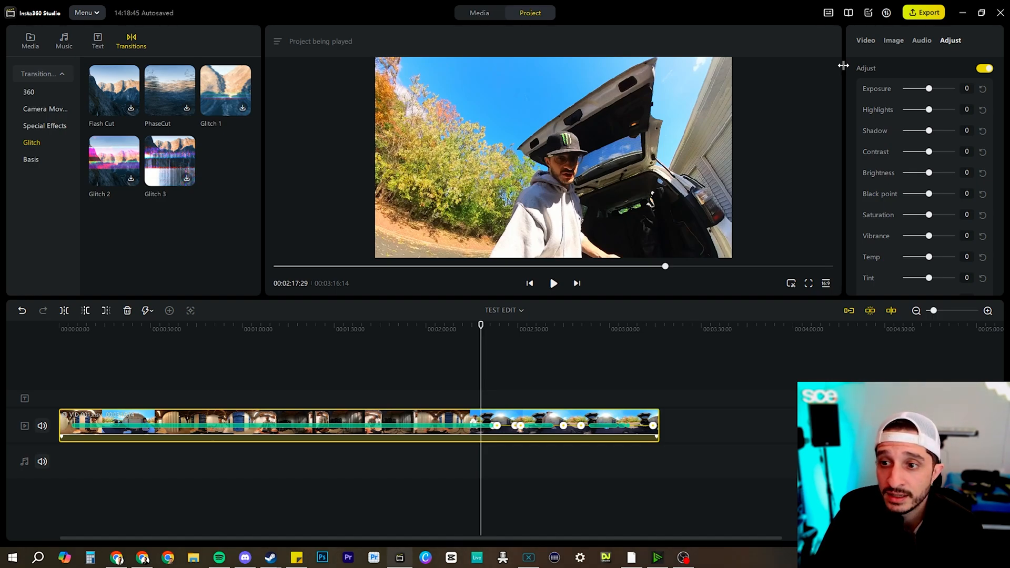
- Experiment with the vibrance slider, muting it and then pushing it to maximum
scroll("down", 3)
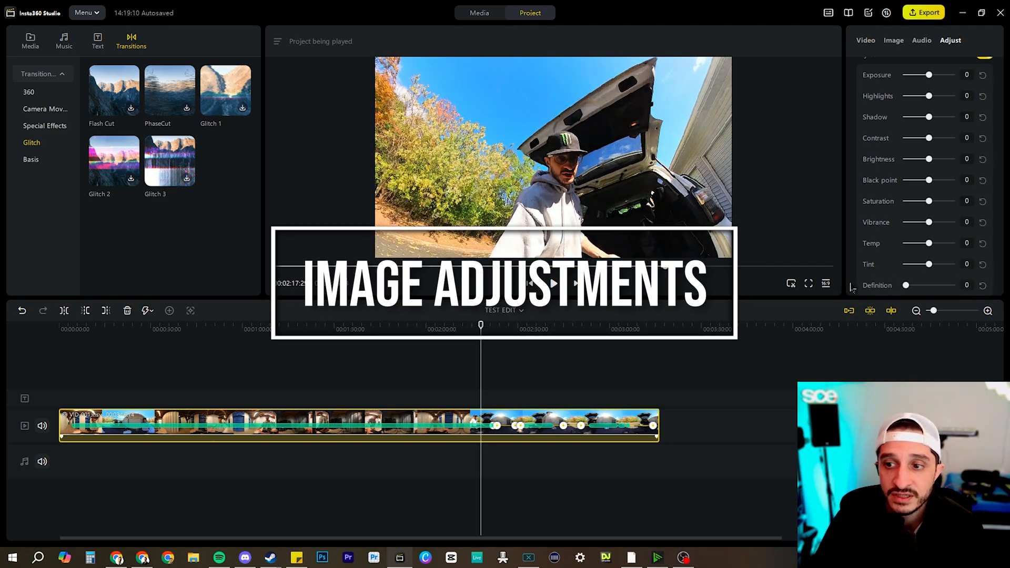
left_click_drag(928, 264, 924, 264)
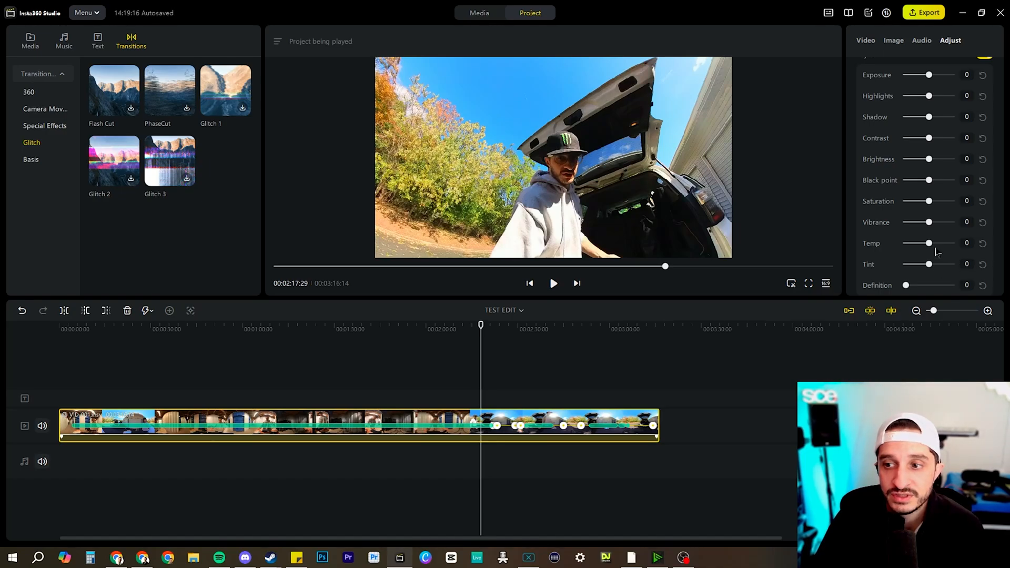
left_click_drag(929, 243, 906, 243)
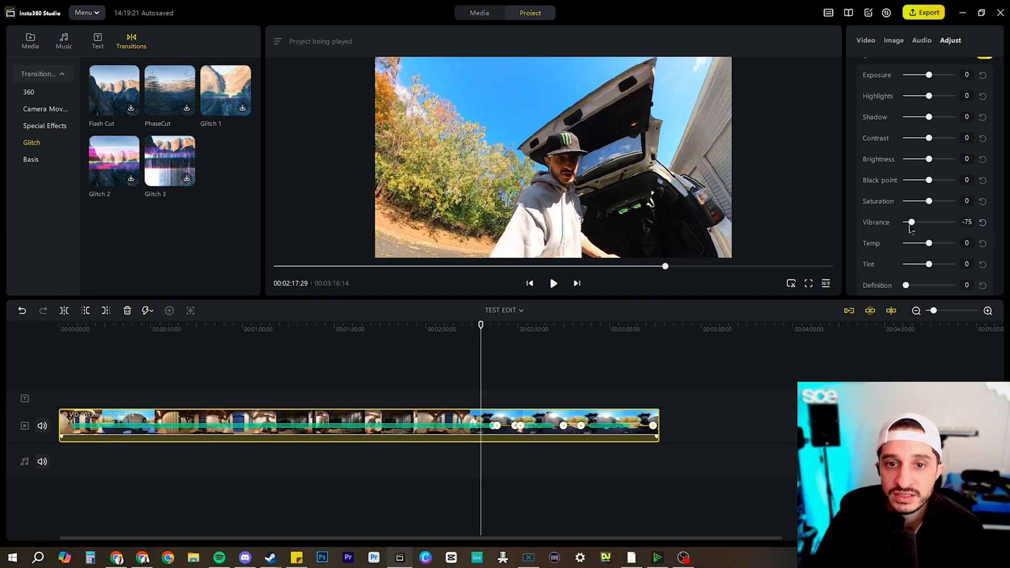
left_click_drag(910, 222, 953, 222)
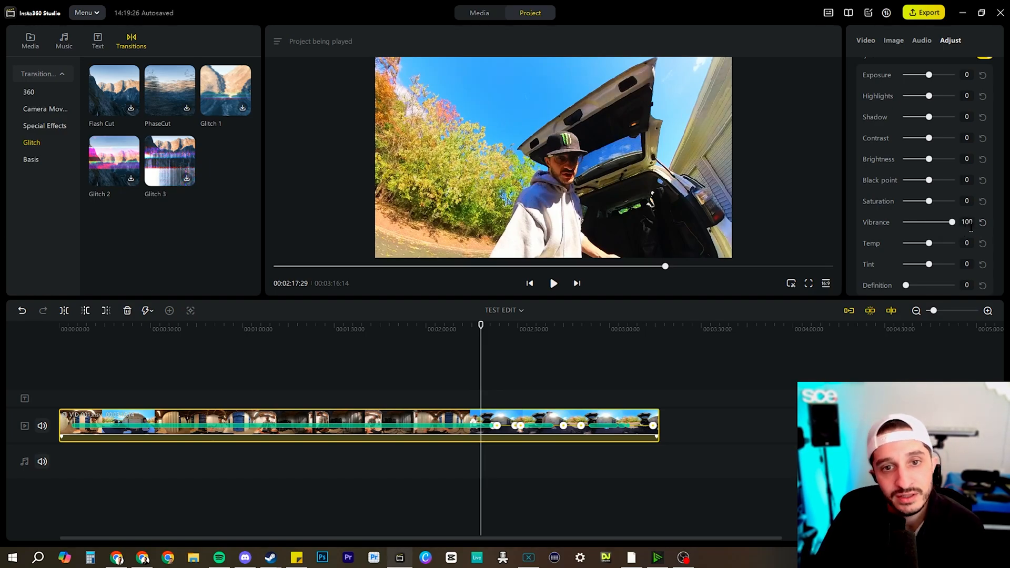
- Set contrast to 5, saturation to -7 and brightness to 11
left_click_drag(957, 221, 947, 221)
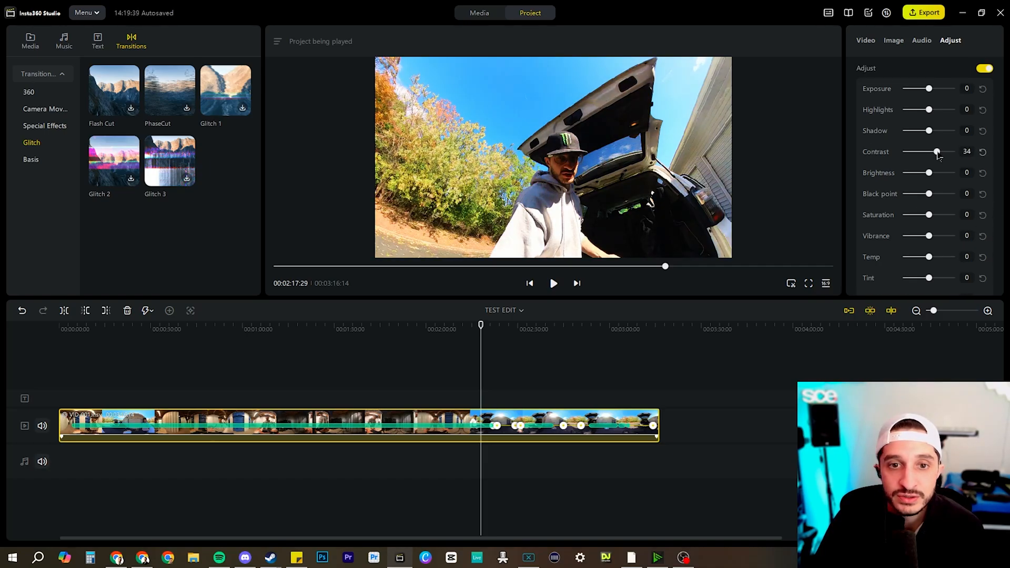
left_click_drag(937, 152, 931, 152)
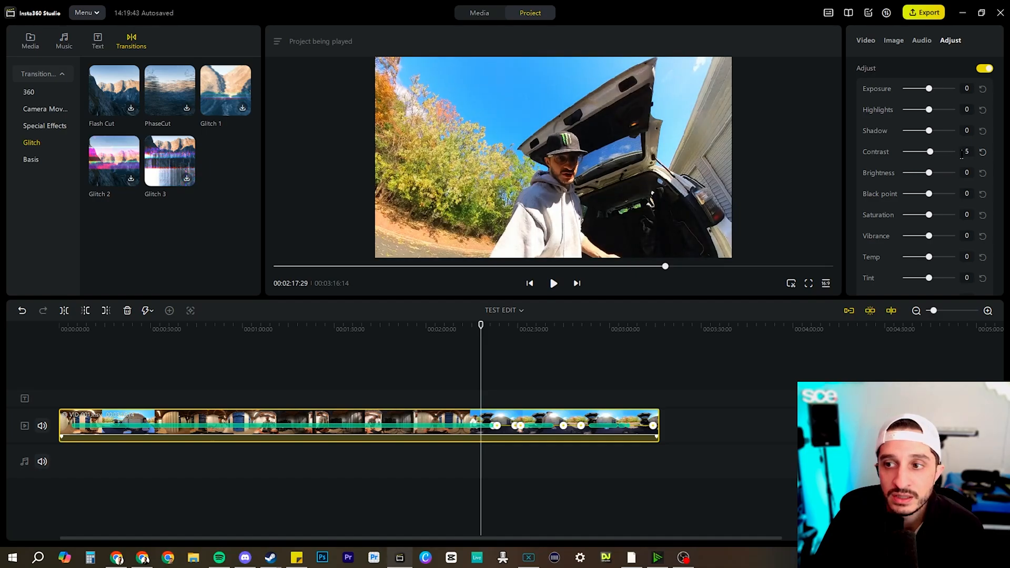
left_click_drag(928, 214, 926, 215)
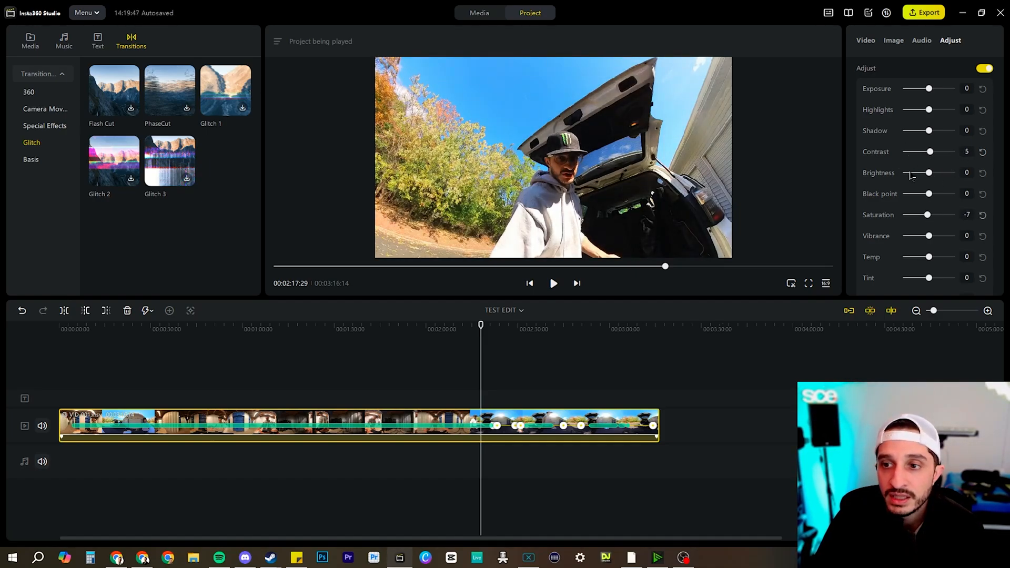
left_click_drag(927, 172, 933, 172)
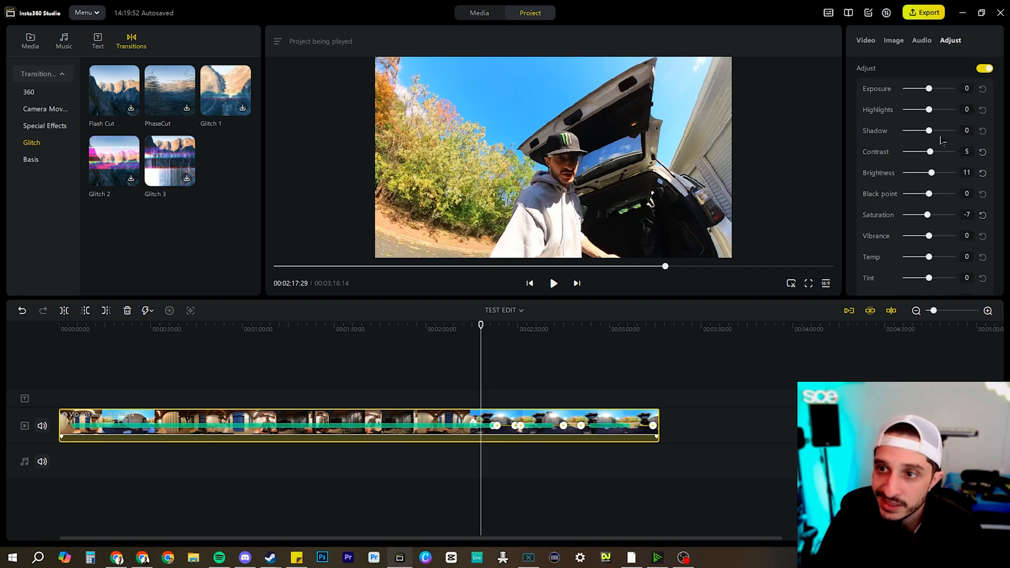
- Toggle the colour adjustments off and on to compare, then open export settings
left_click(984, 68)
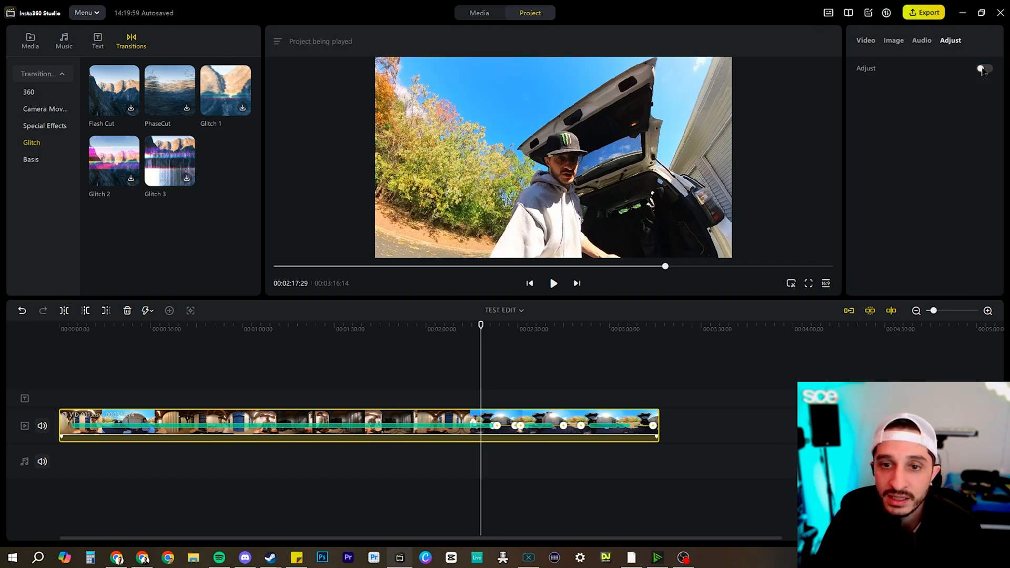
left_click(981, 68)
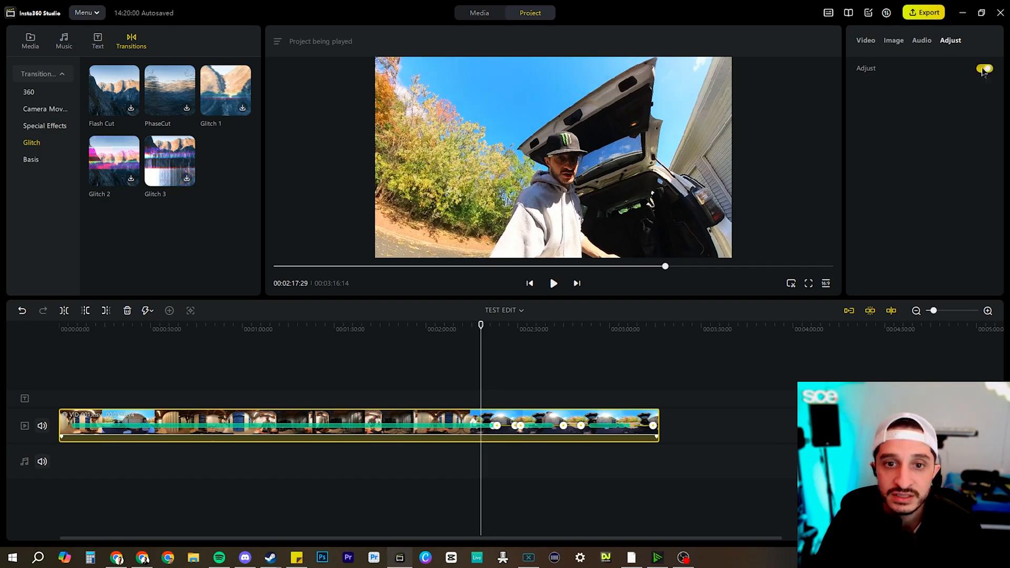
left_click(984, 69)
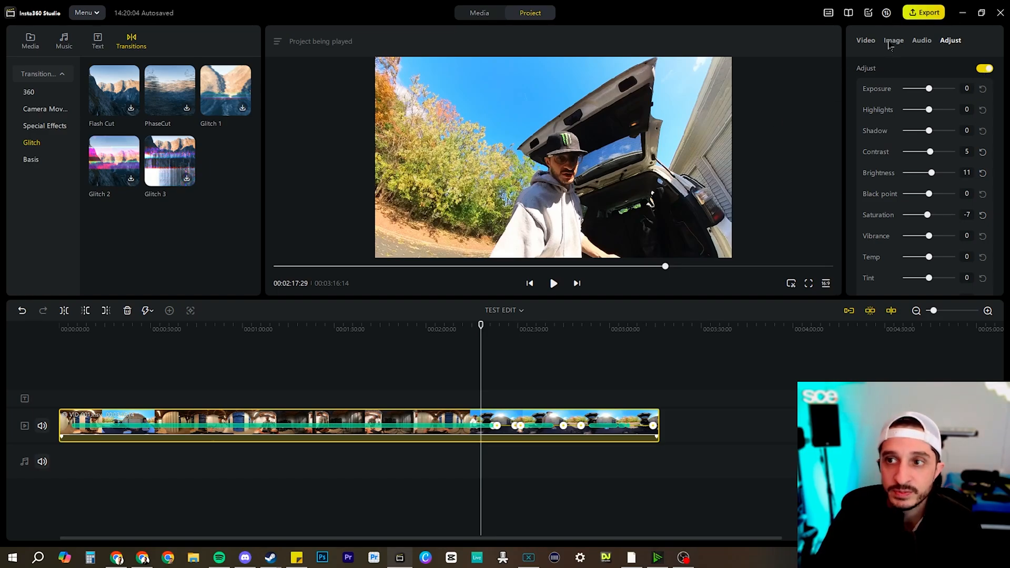
left_click(930, 12)
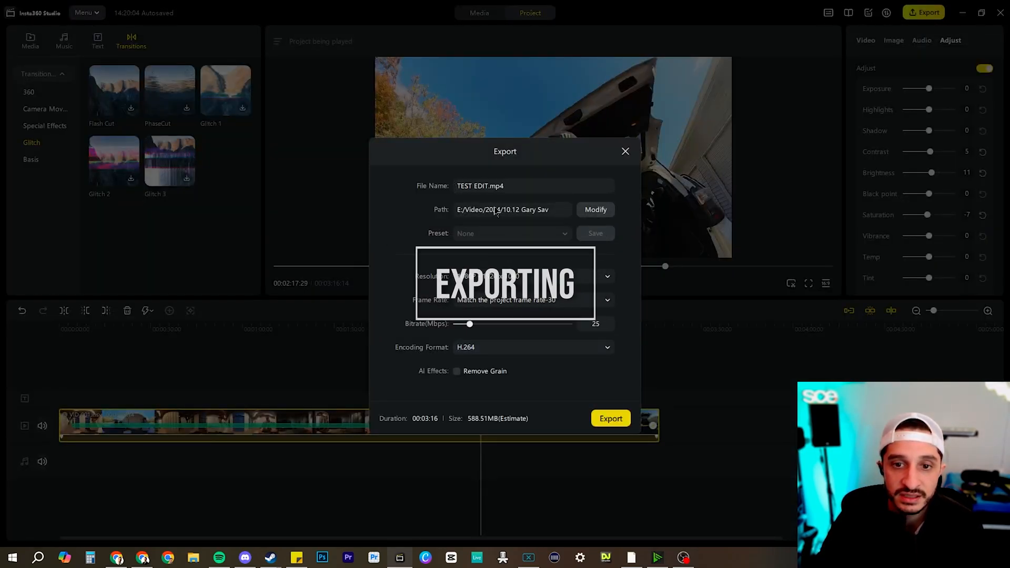
- Keep the TEST EDIT.mp4 export at 1080P and raise the bitrate to its 200 Mbps maximum
left_click(533, 276)
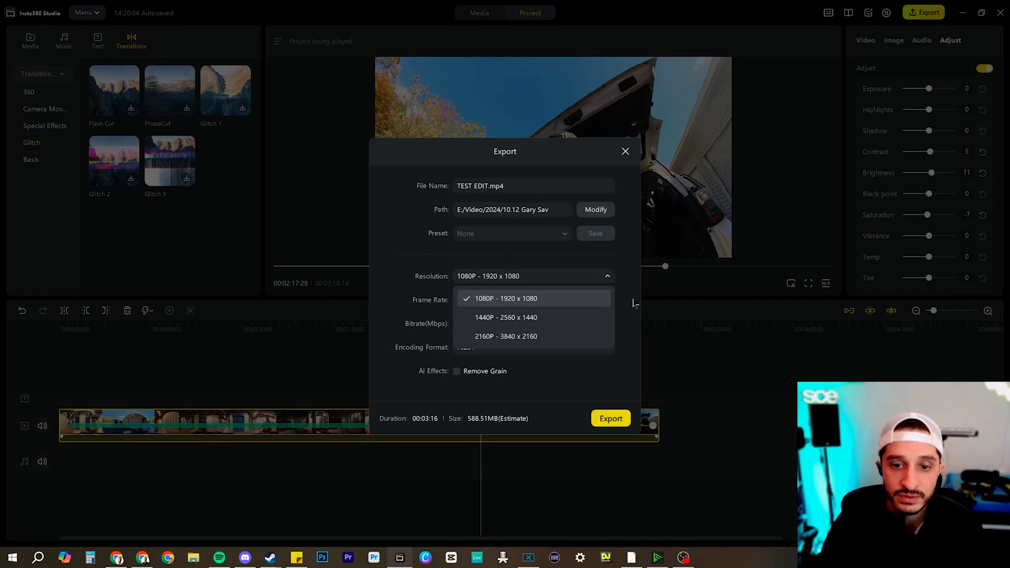
left_click(506, 299)
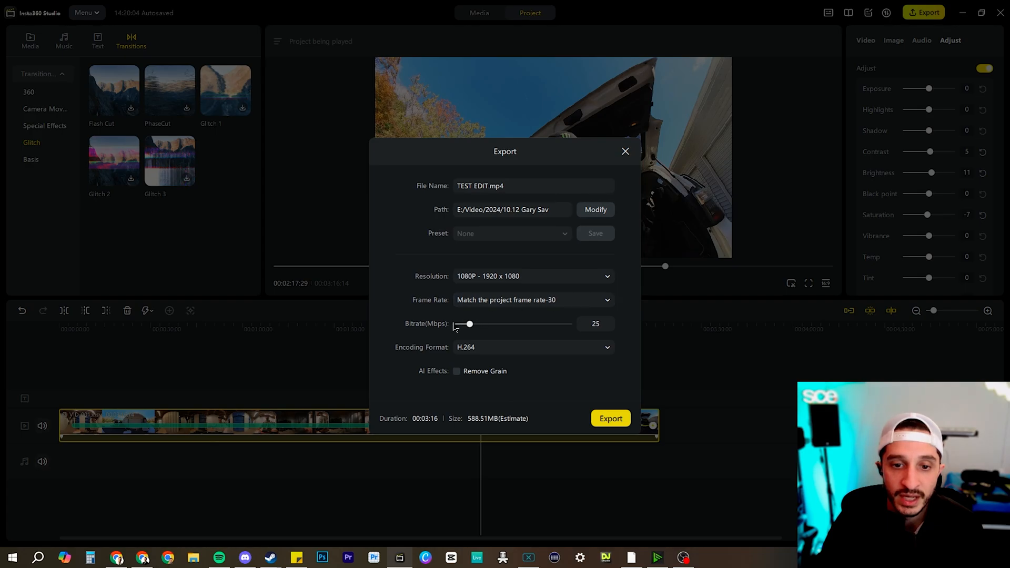
left_click_drag(469, 325, 533, 324)
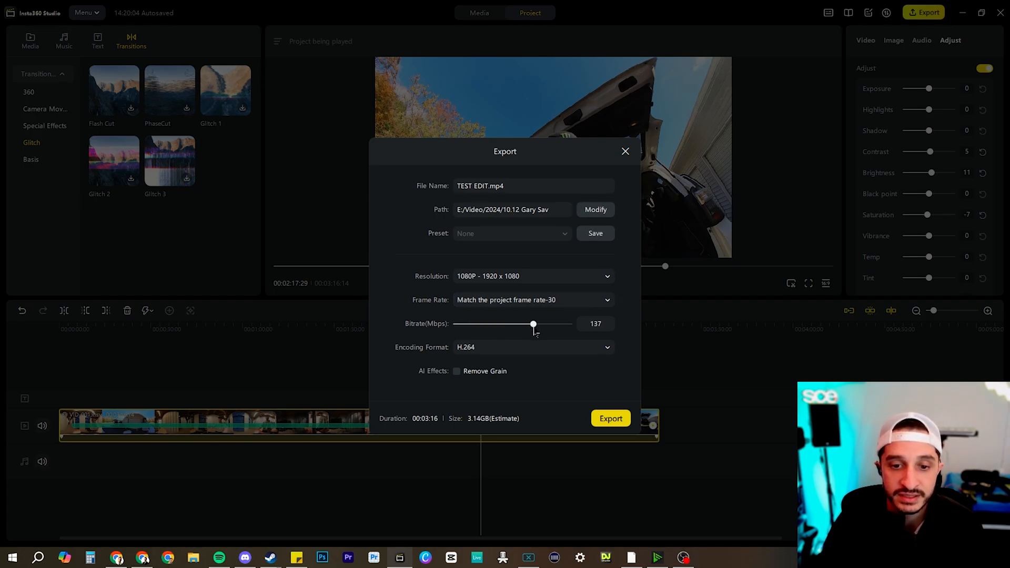
left_click_drag(533, 323, 569, 324)
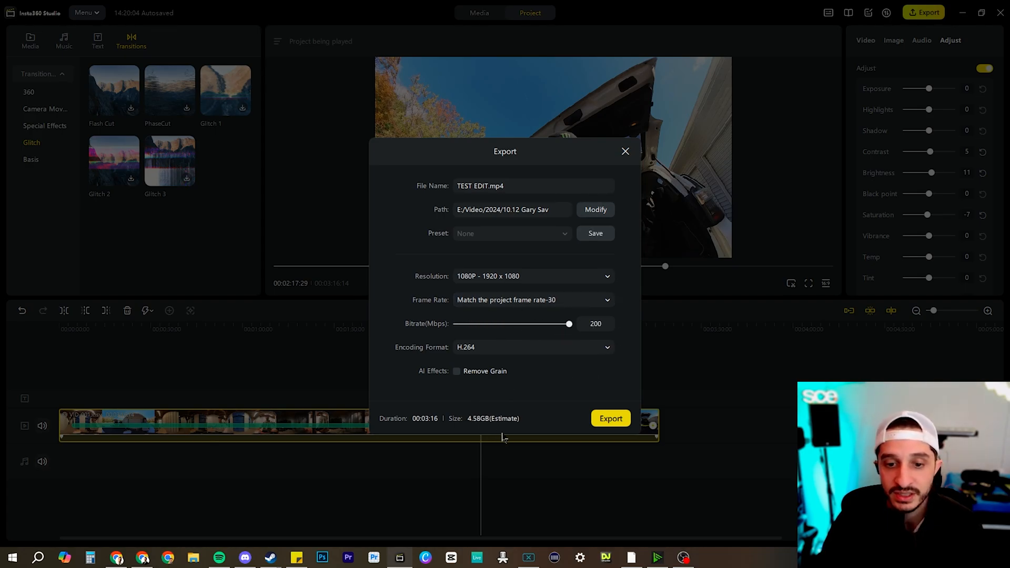